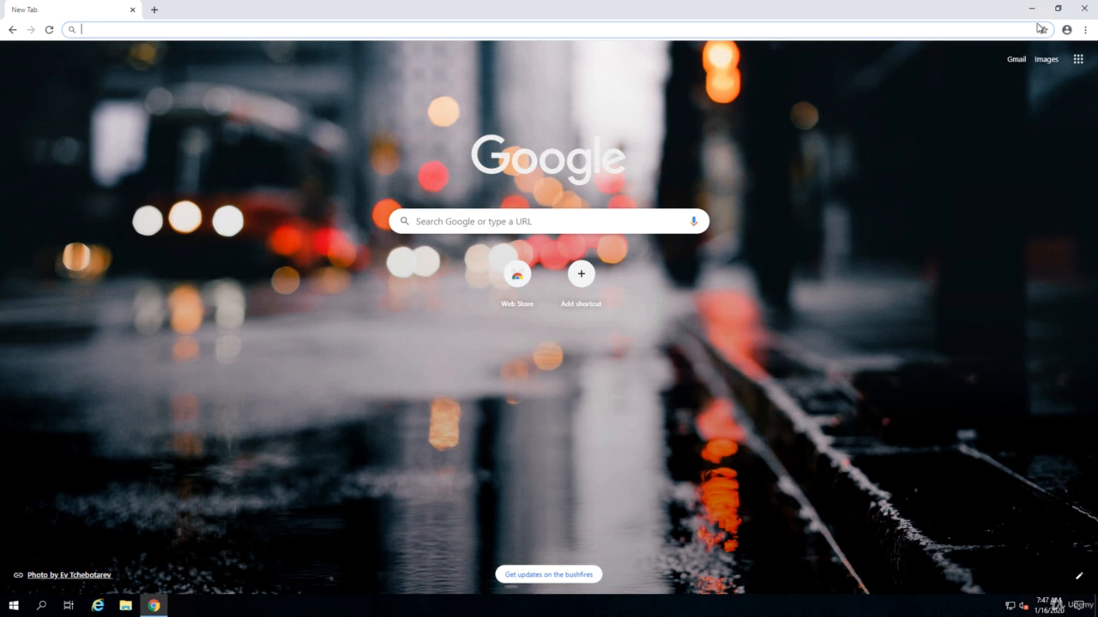
pyautogui.click(1056, 8)
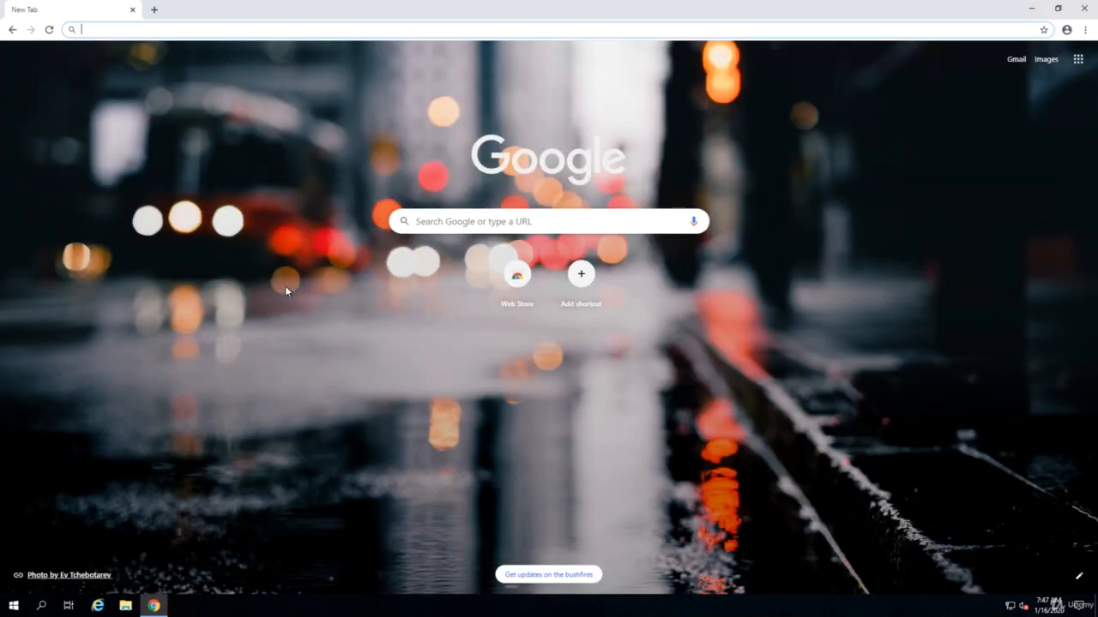
pyautogui.moveTo(225, 305)
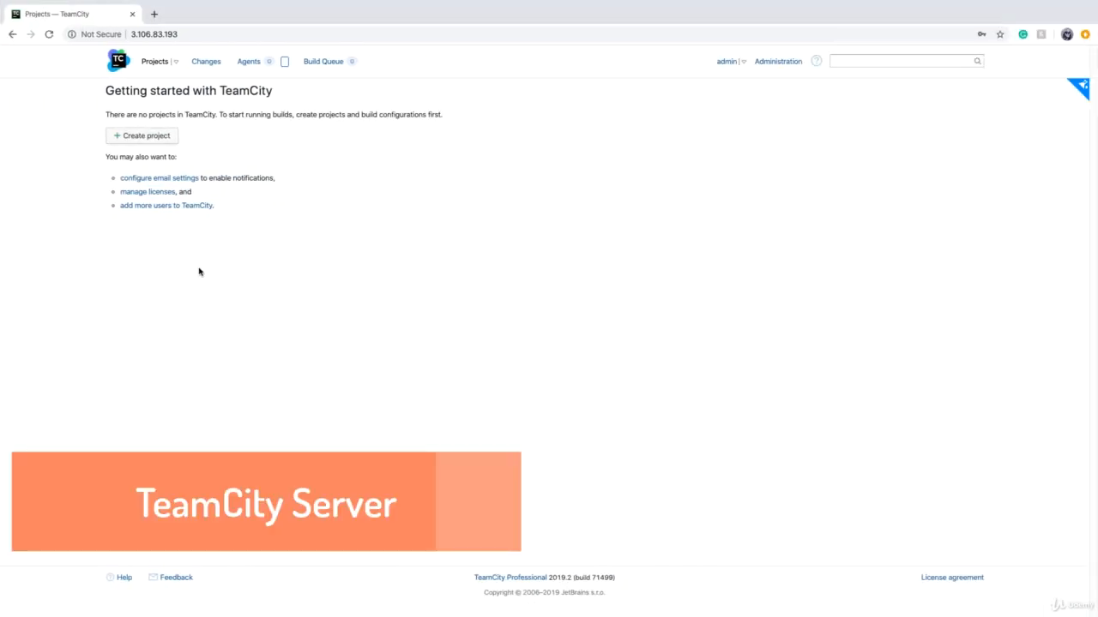
pyautogui.click(155, 34)
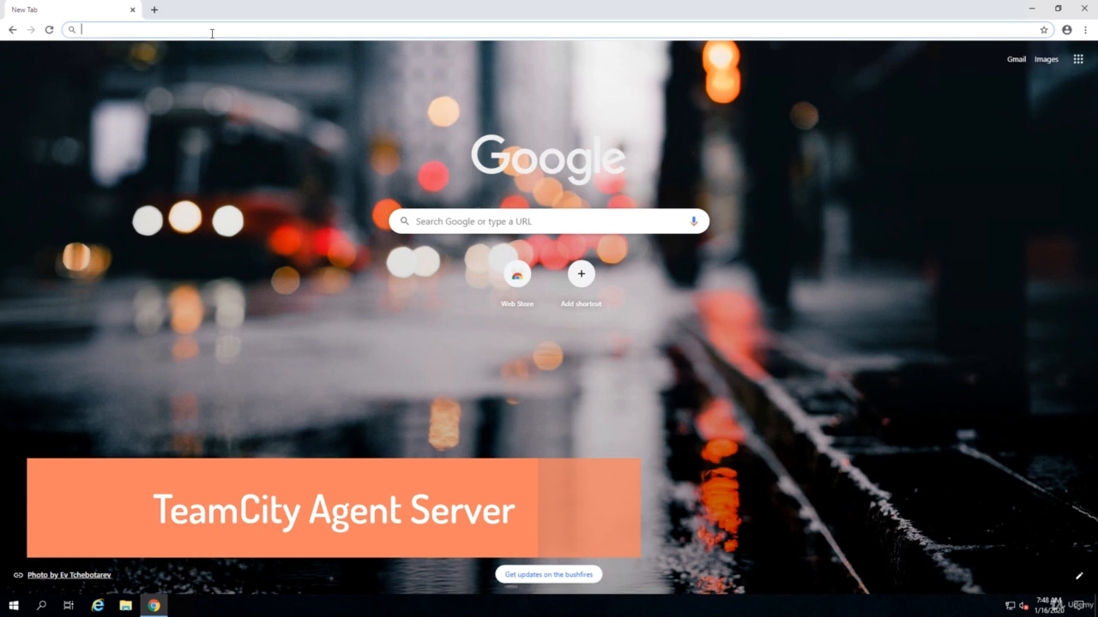
pyautogui.write('http://http://3.106.83.193/')
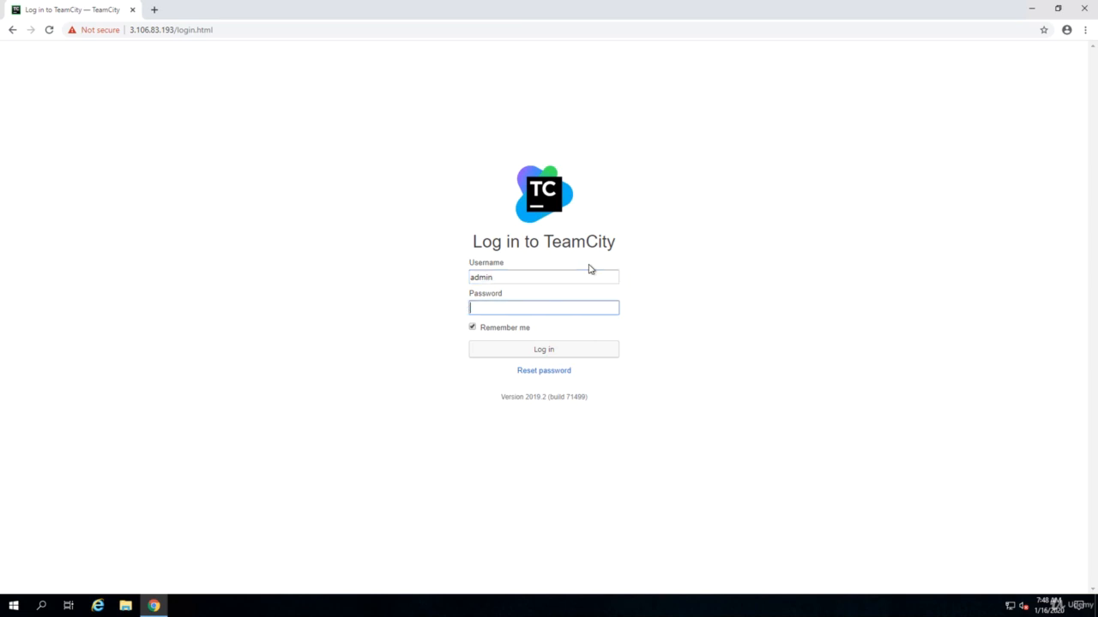
pyautogui.click(542, 350)
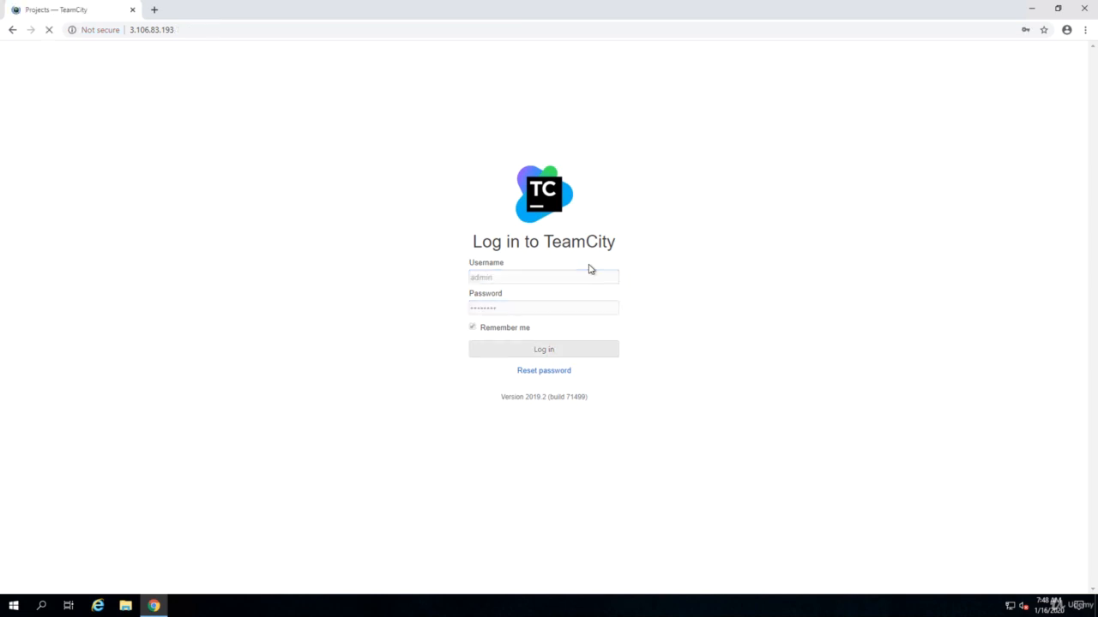
pyautogui.click(544, 350)
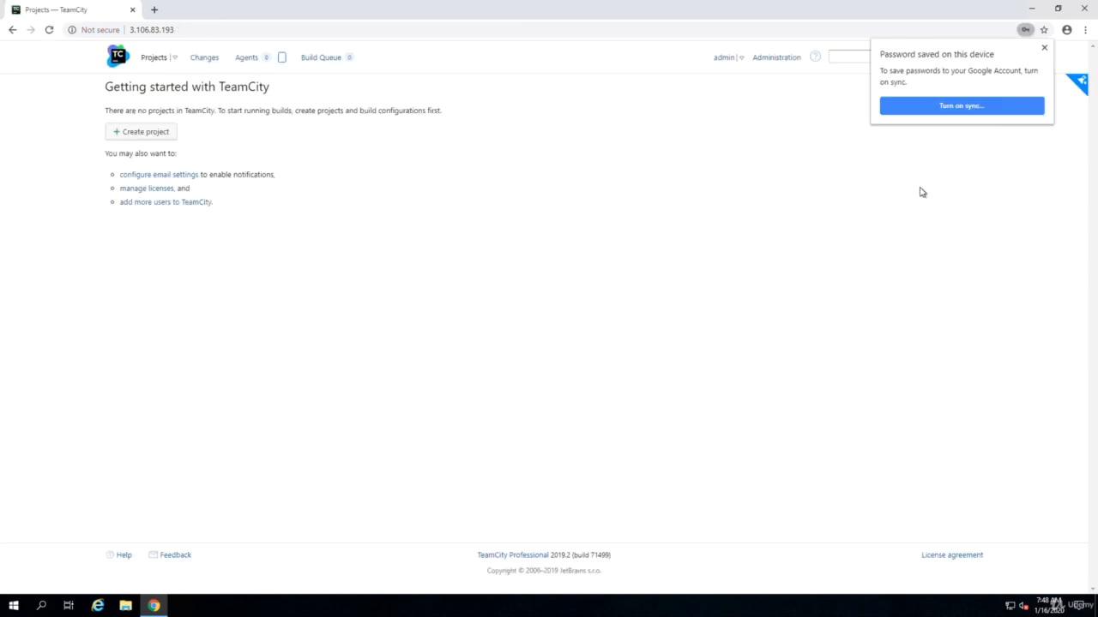
pyautogui.click(1042, 48)
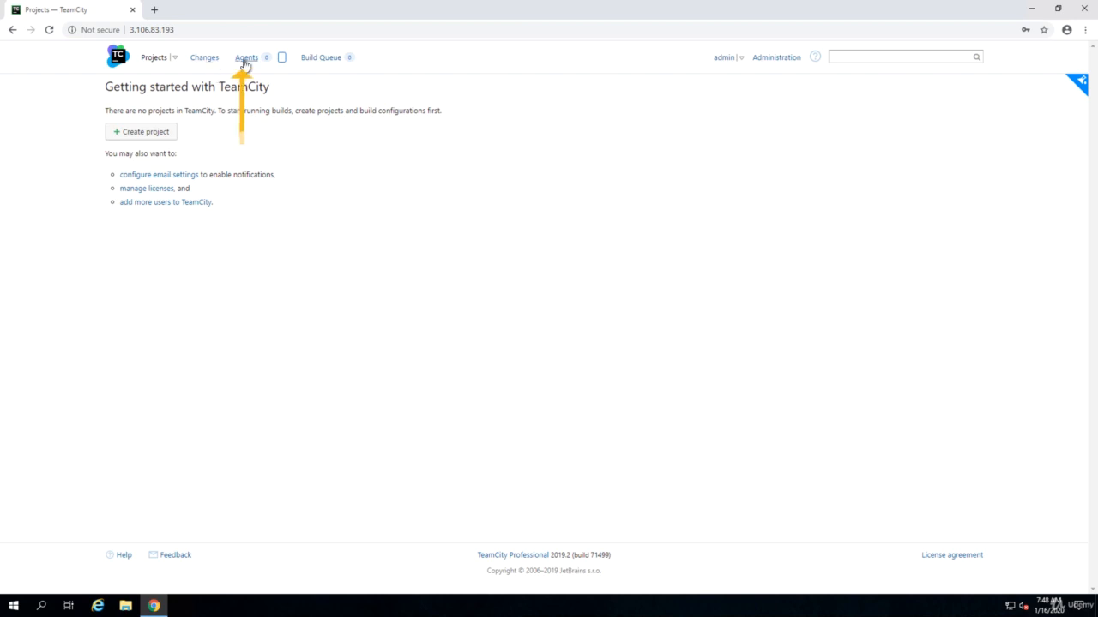
# - From the Agents page, download and launch the Windows build agent installer
pyautogui.click(247, 58)
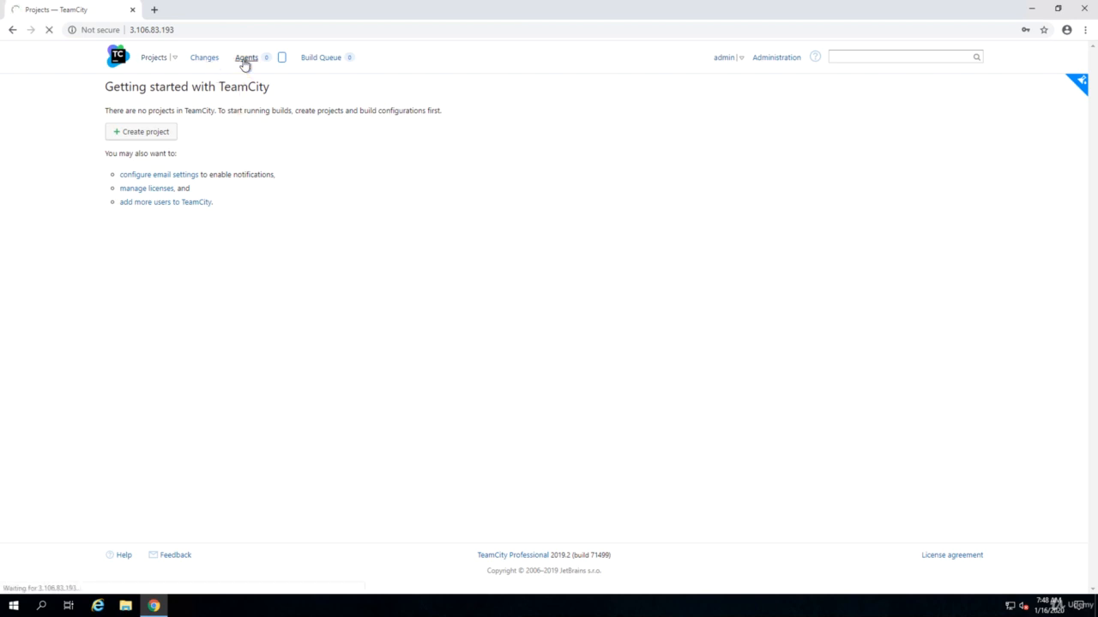
pyautogui.click(247, 58)
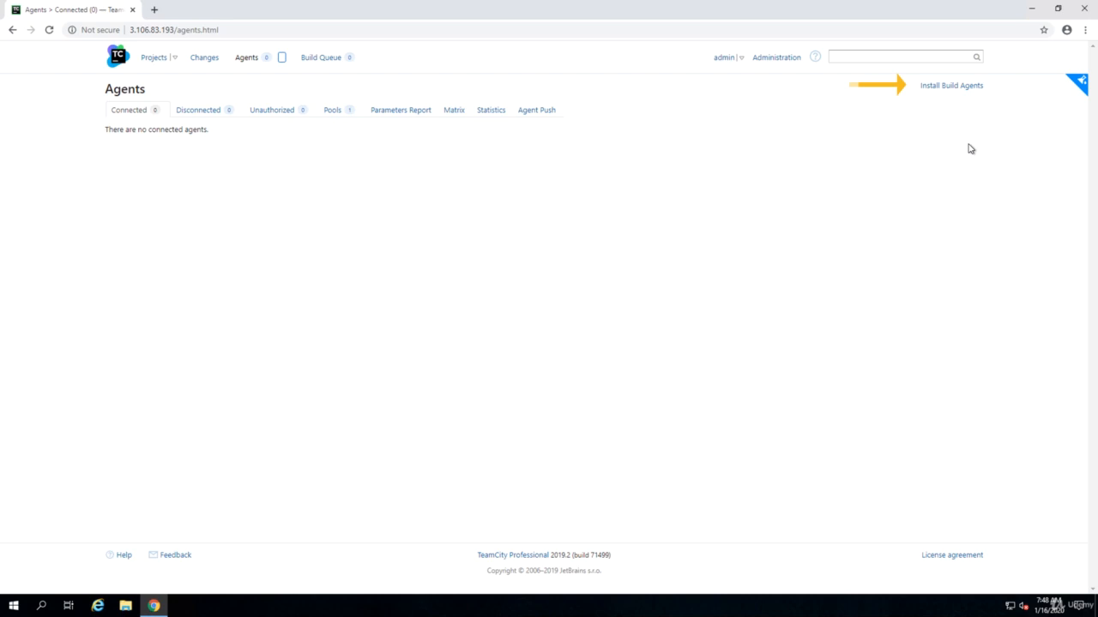
pyautogui.moveTo(951, 86)
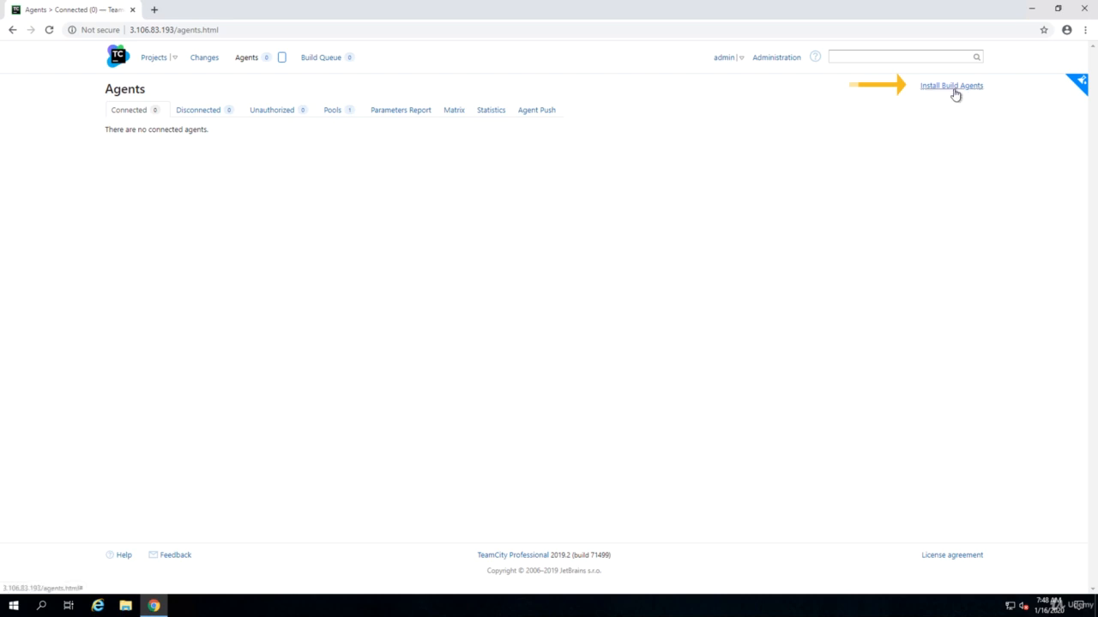
pyautogui.click(950, 86)
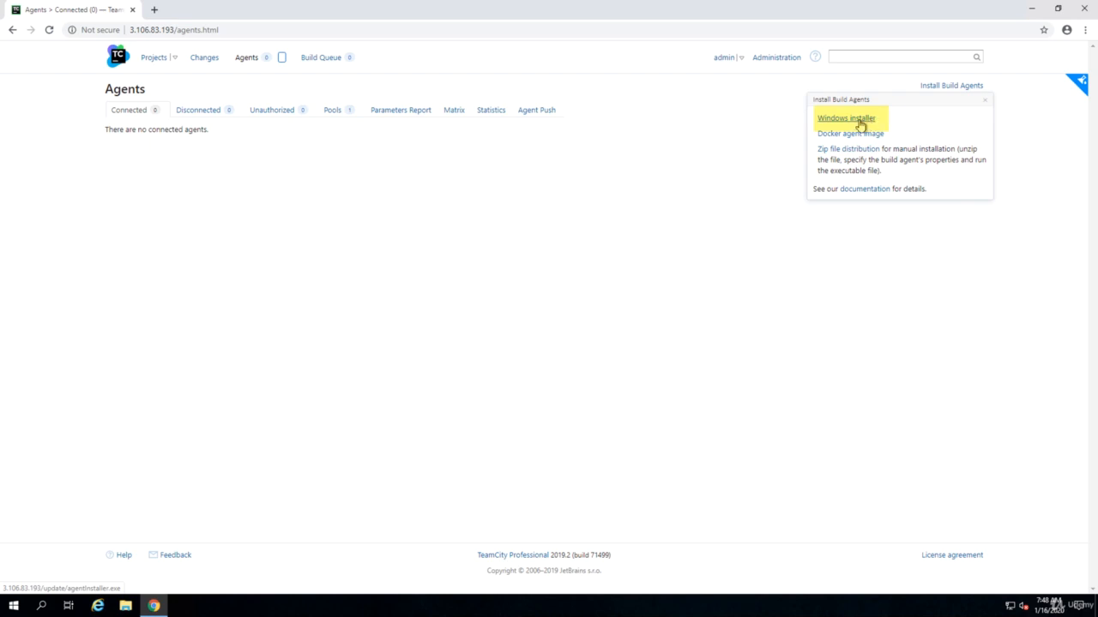
pyautogui.click(846, 116)
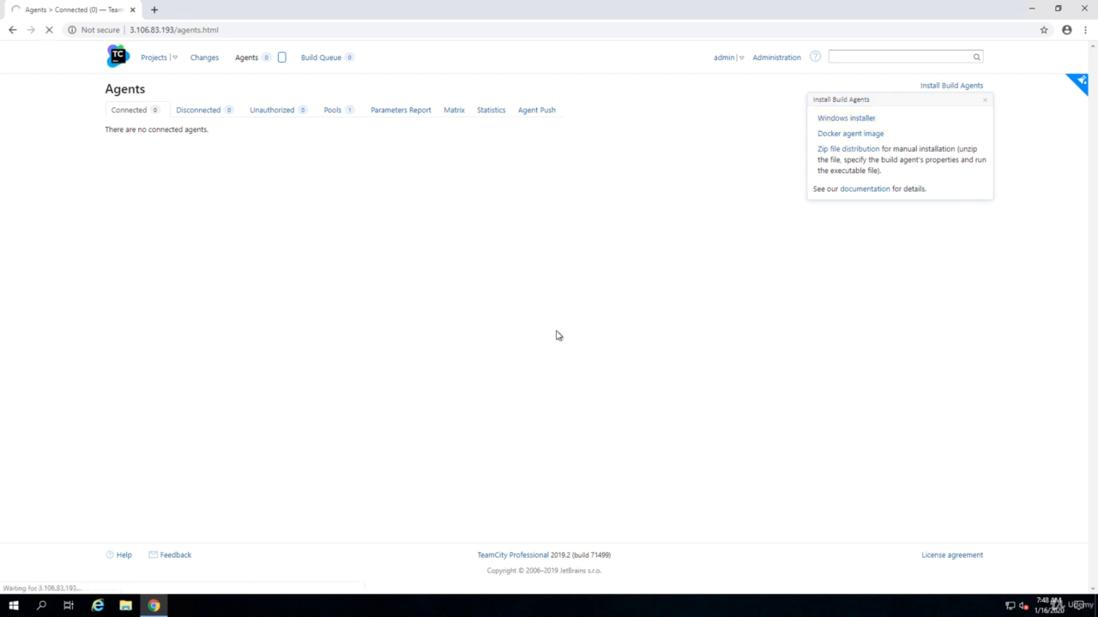
pyautogui.click(845, 117)
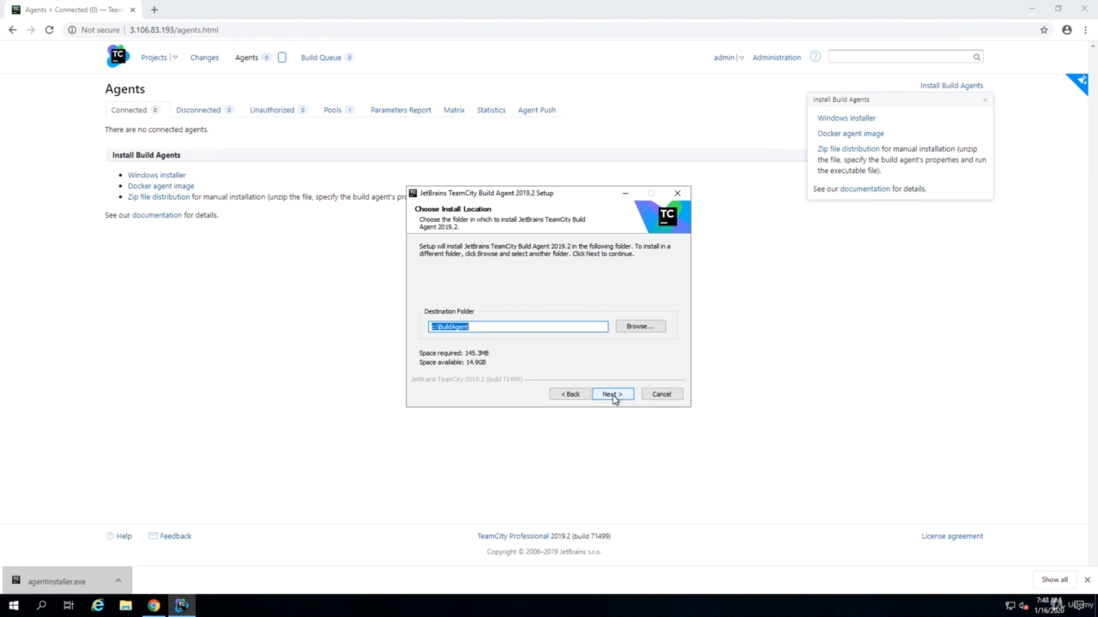
# - Install the agent files to the default destination folder
pyautogui.click(611, 393)
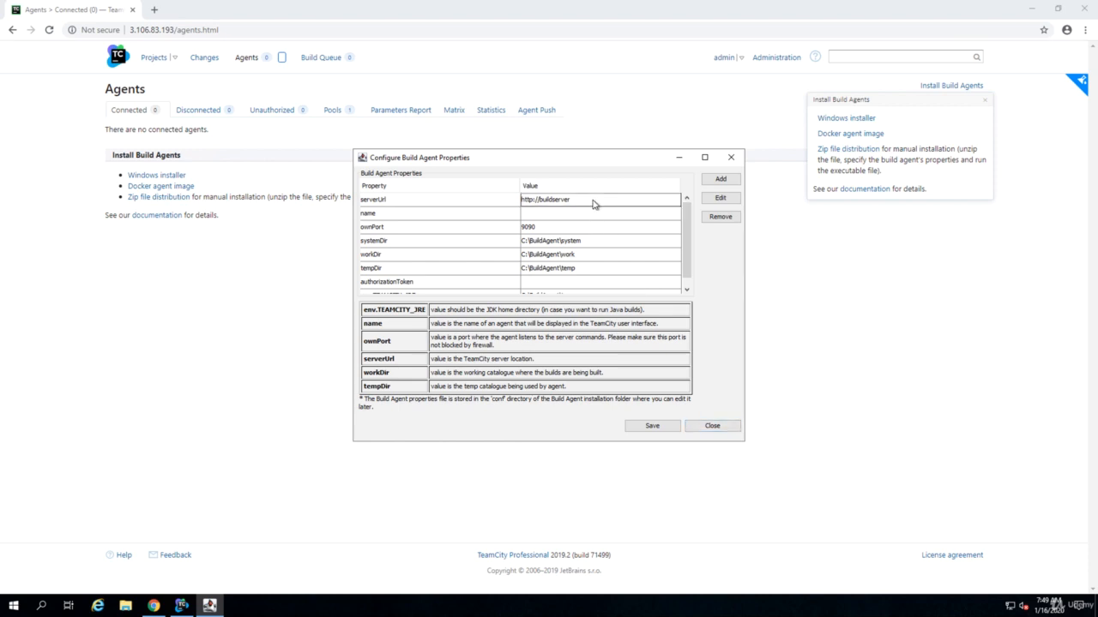
pyautogui.click(597, 199)
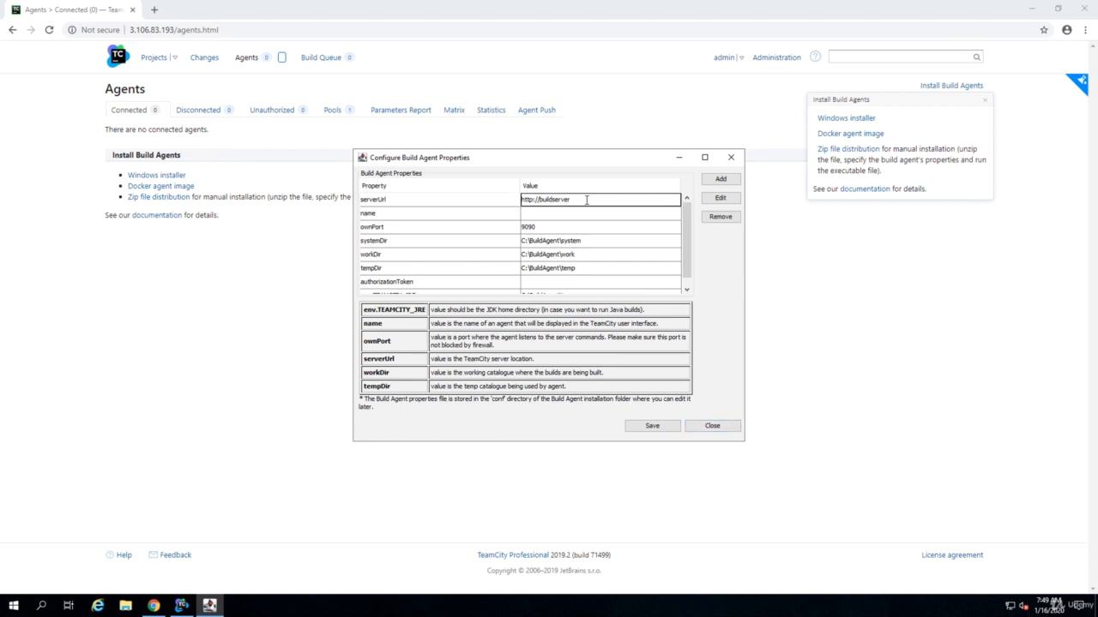
pyautogui.click(587, 199)
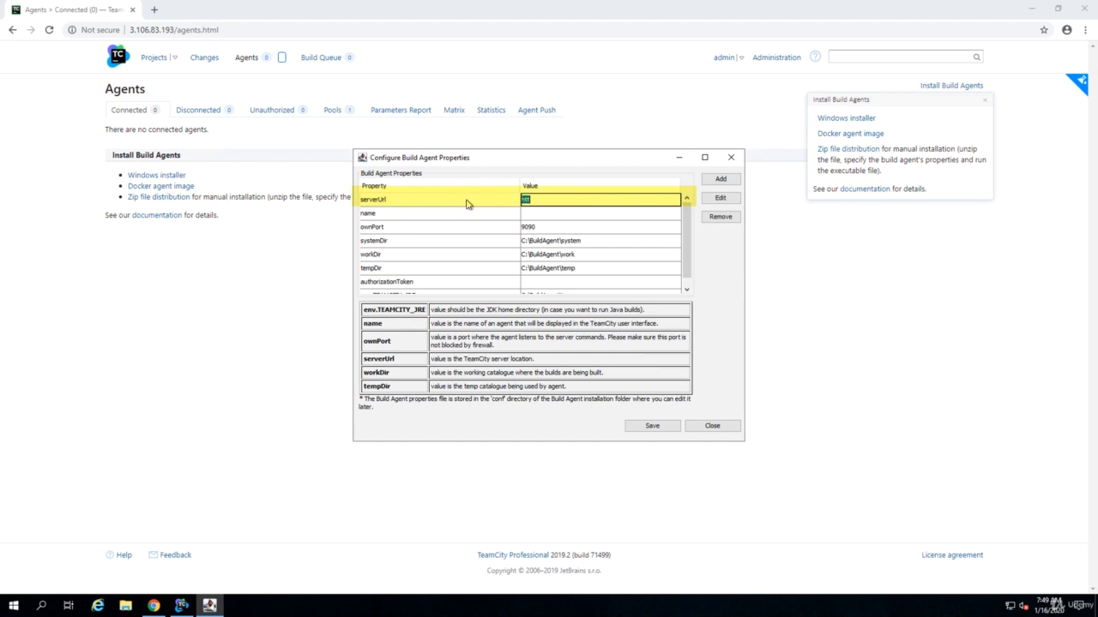
pyautogui.write('http://3.106.83.193')
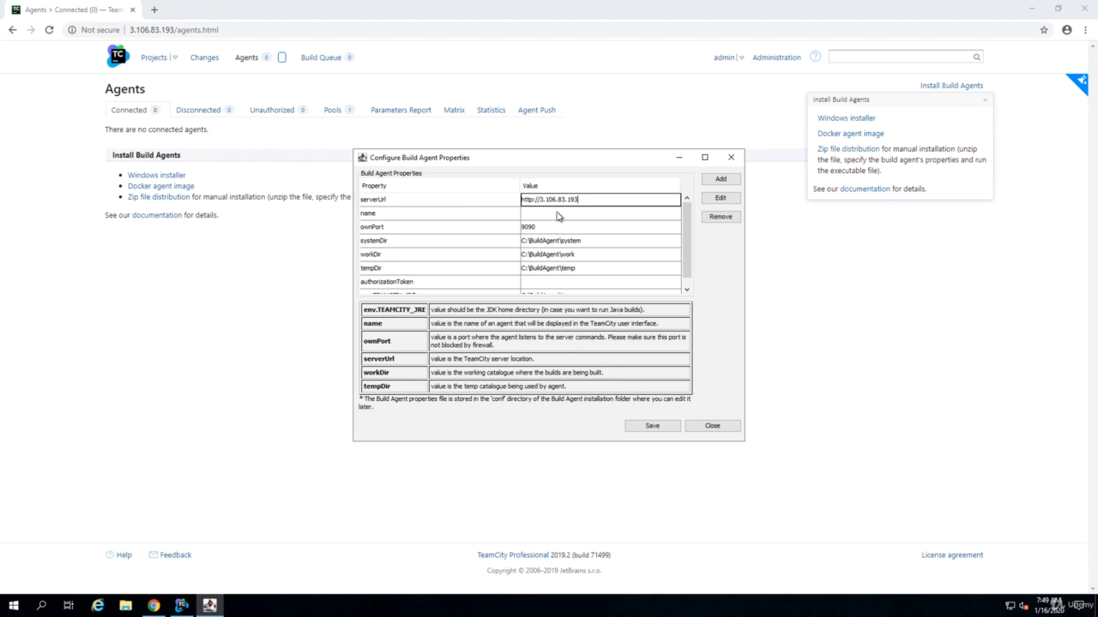
pyautogui.moveTo(607, 236)
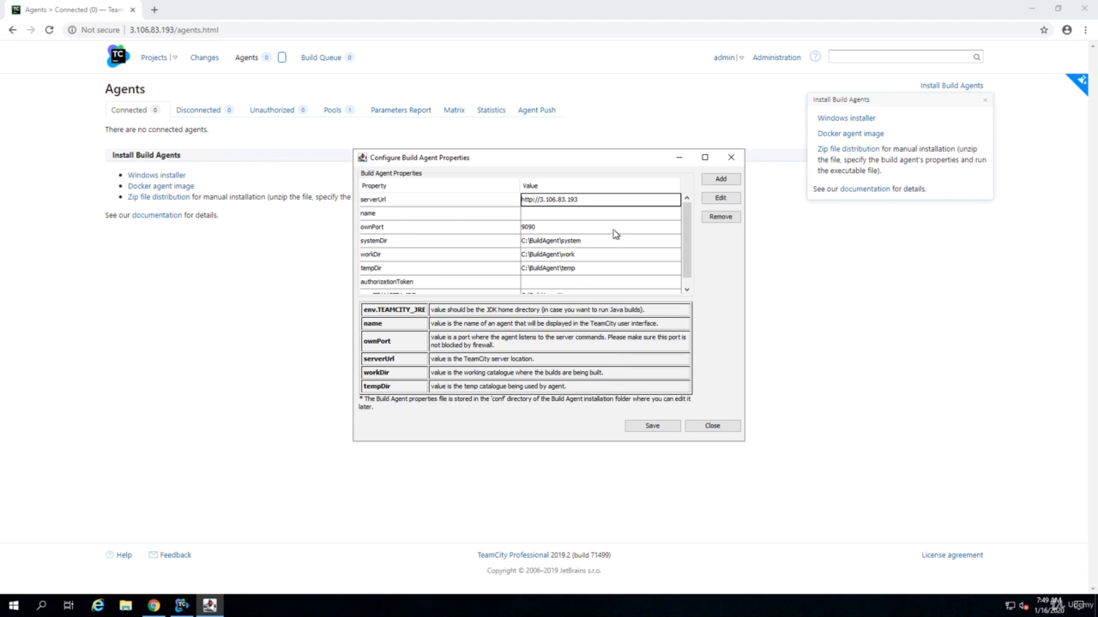
pyautogui.scroll(-3)
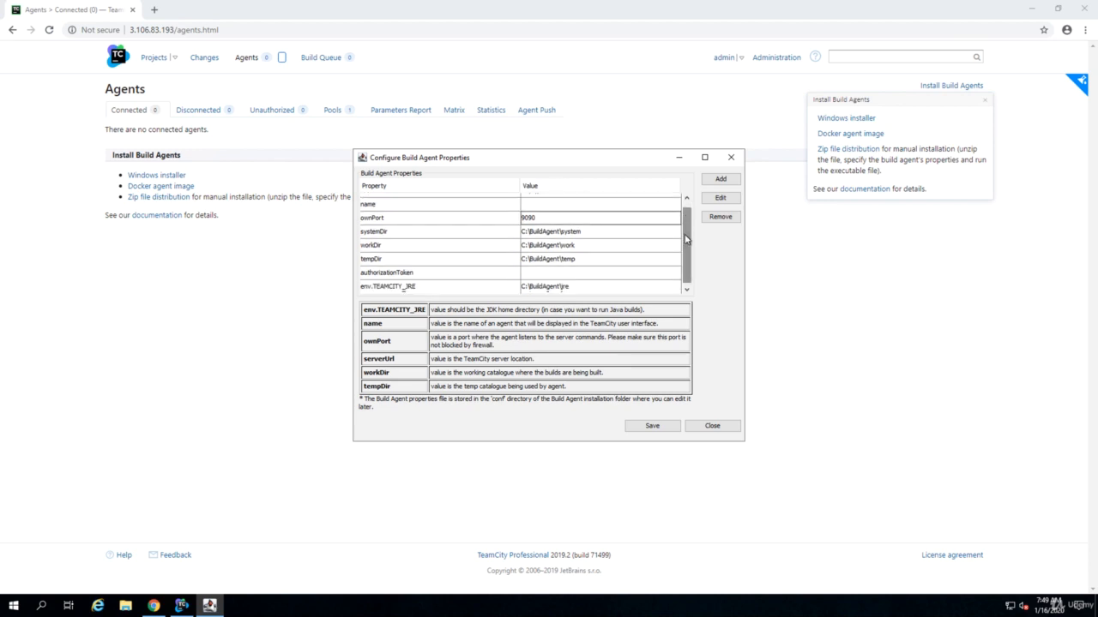
pyautogui.scroll(3)
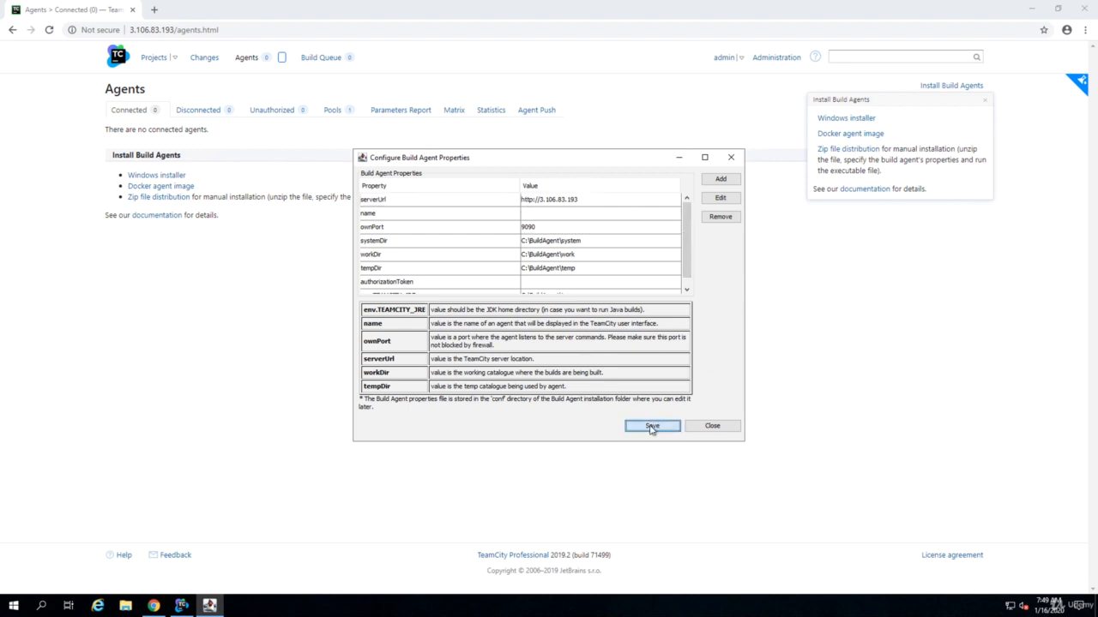
# - Save the properties, run the agent under the SYSTEM account, start its service and finish setup
pyautogui.click(651, 425)
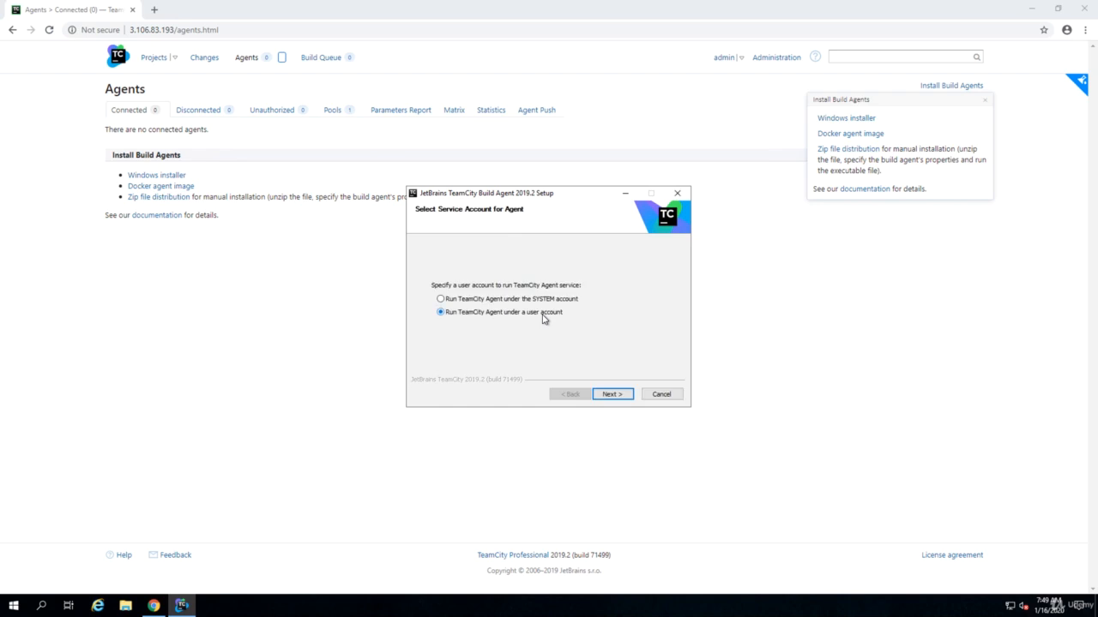
pyautogui.moveTo(453, 323)
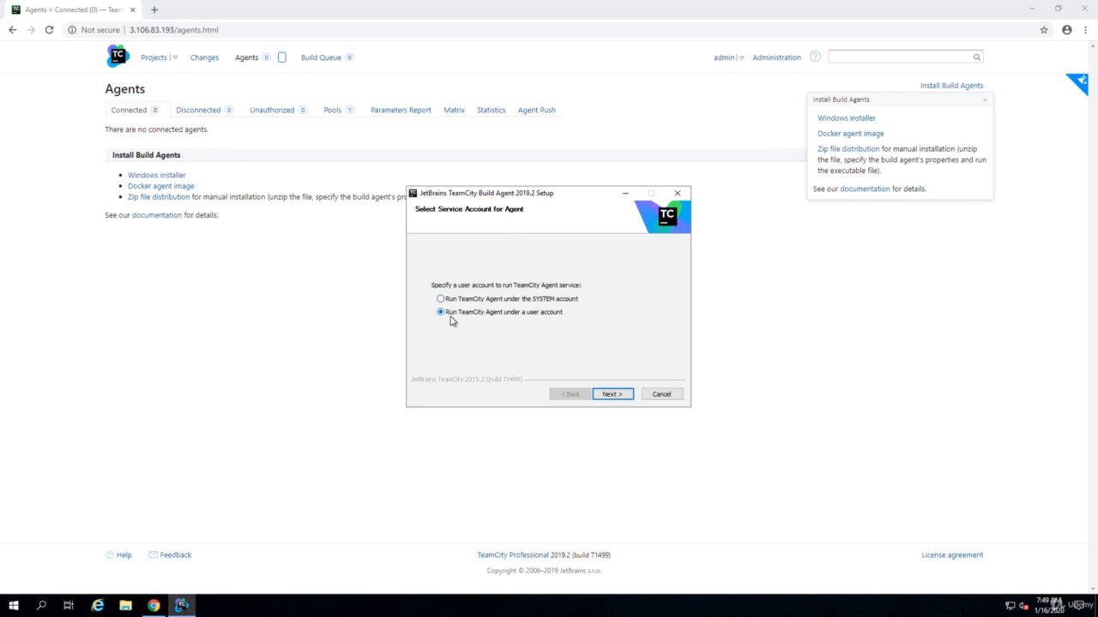
pyautogui.click(439, 299)
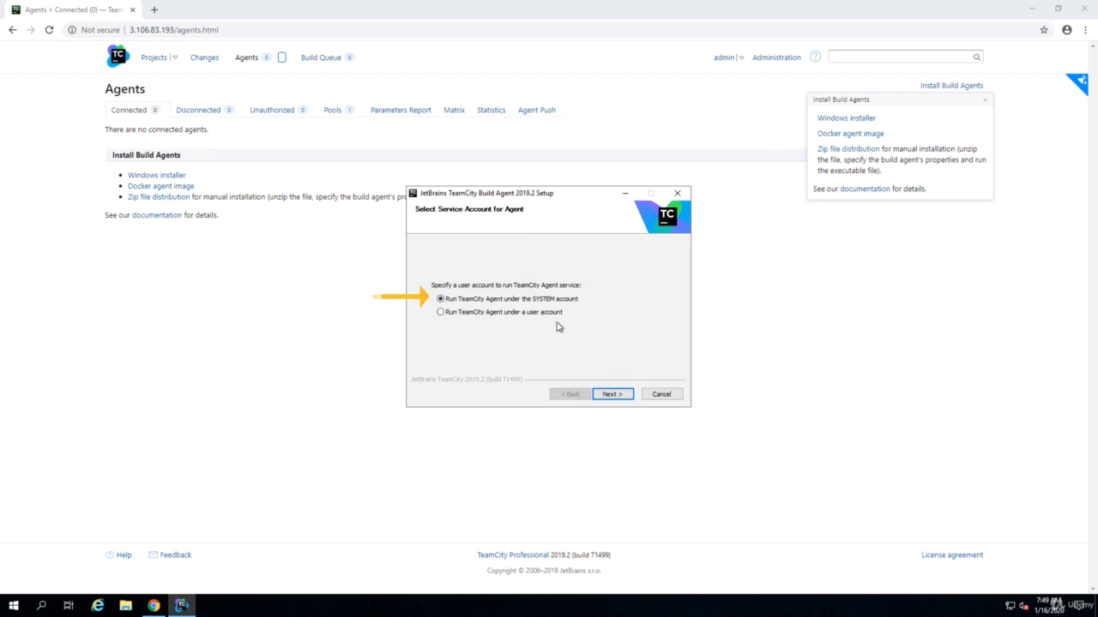
pyautogui.click(610, 392)
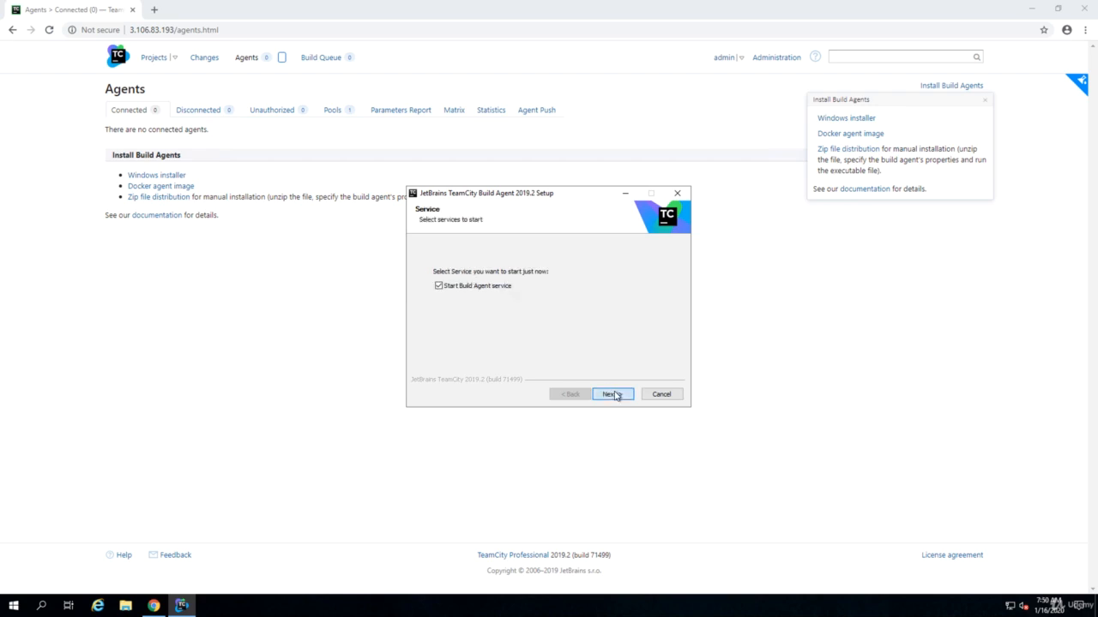
pyautogui.click(613, 393)
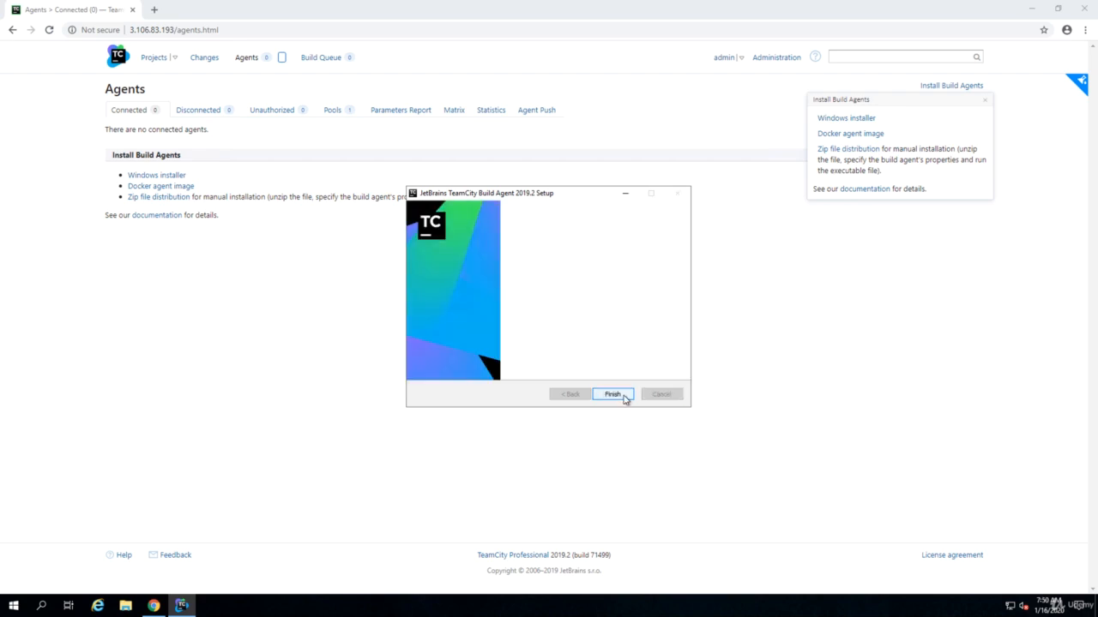
pyautogui.click(611, 394)
pyautogui.write('service')
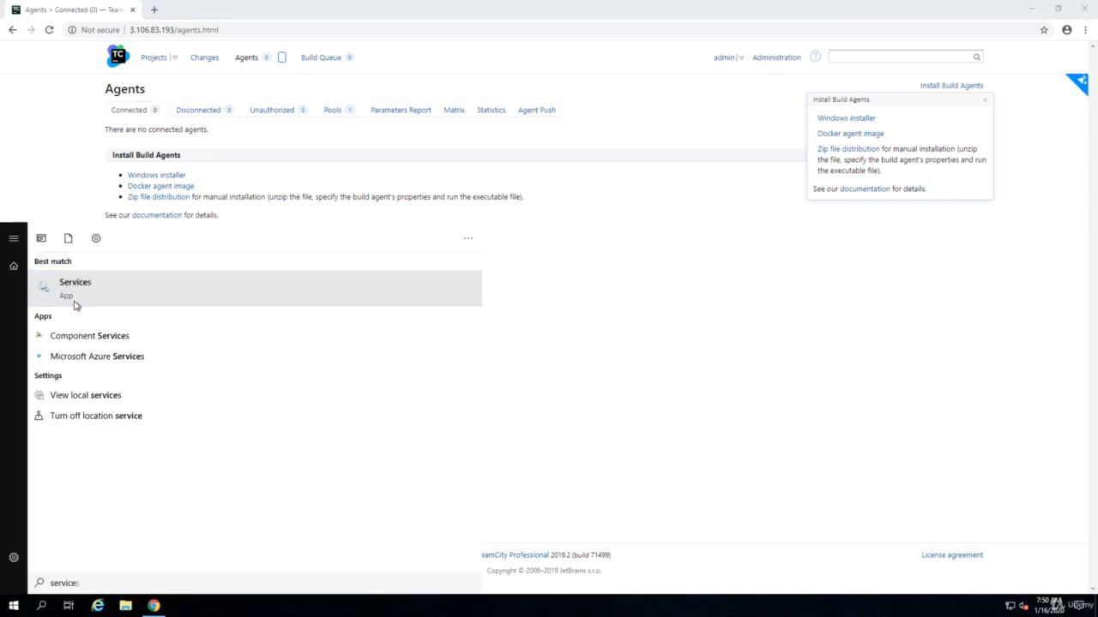
# - Confirm TeamCity Build Agent is running in Windows Services, then return to the Agents page
pyautogui.click(76, 289)
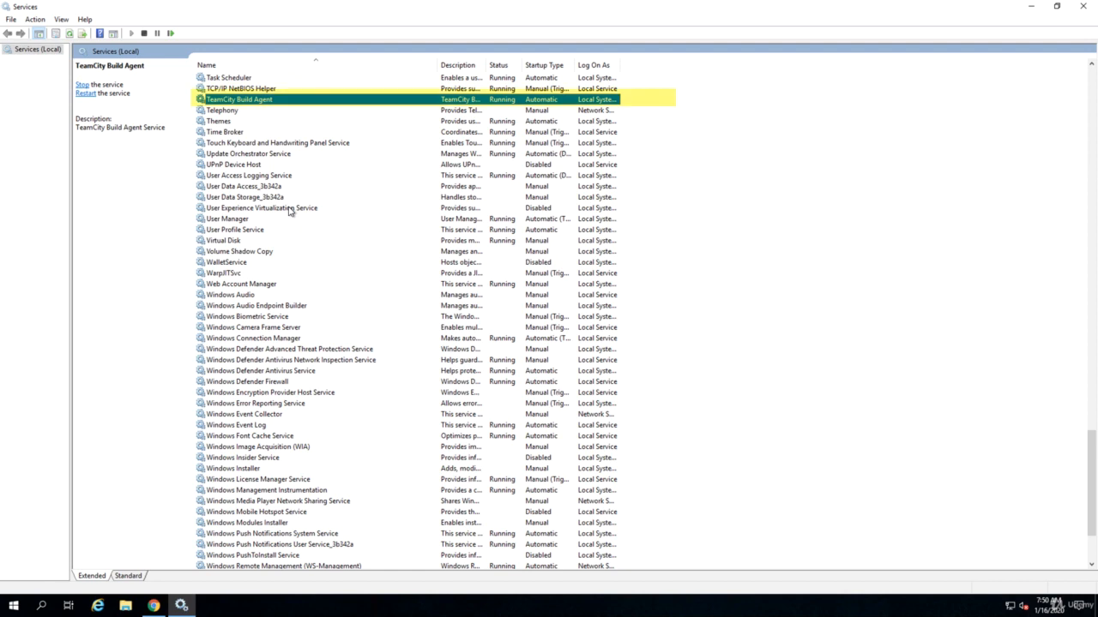
pyautogui.moveTo(230, 108)
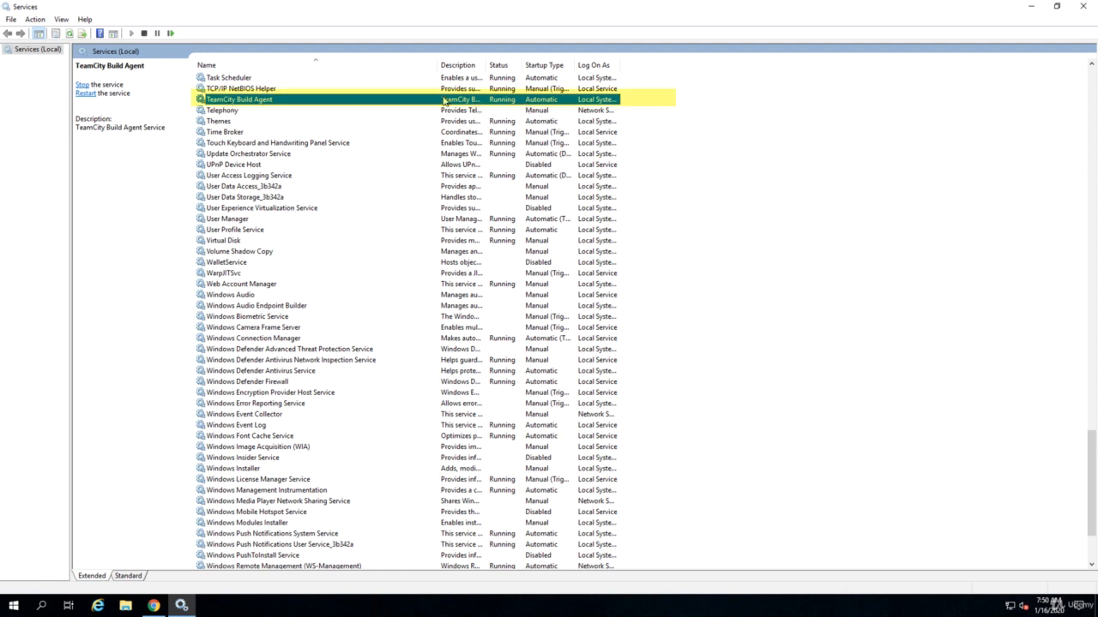
pyautogui.click(150, 607)
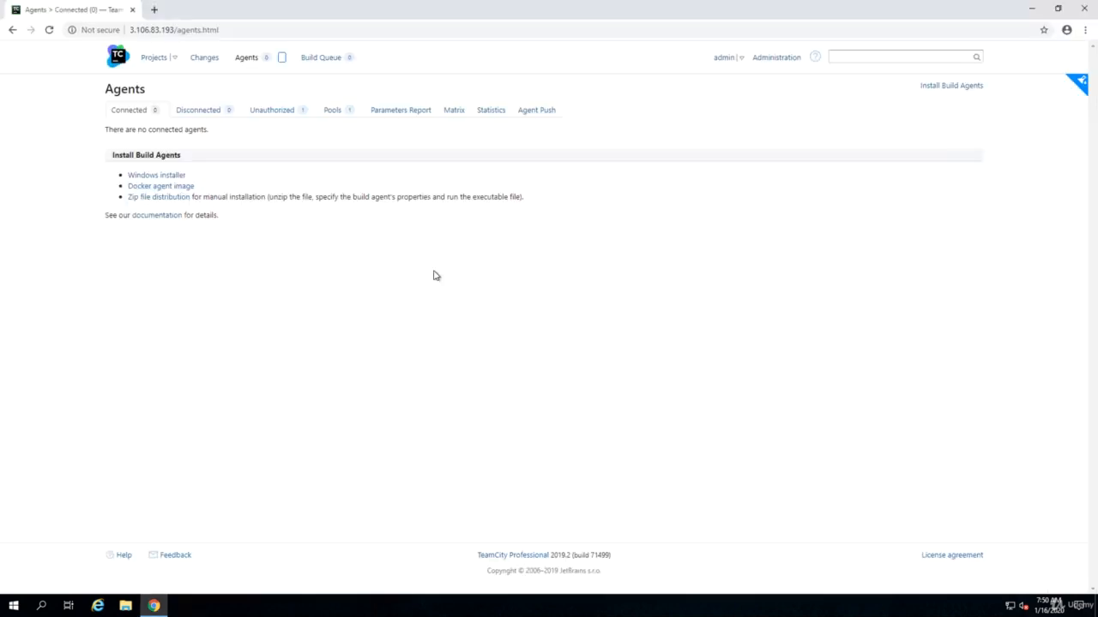
pyautogui.click(128, 110)
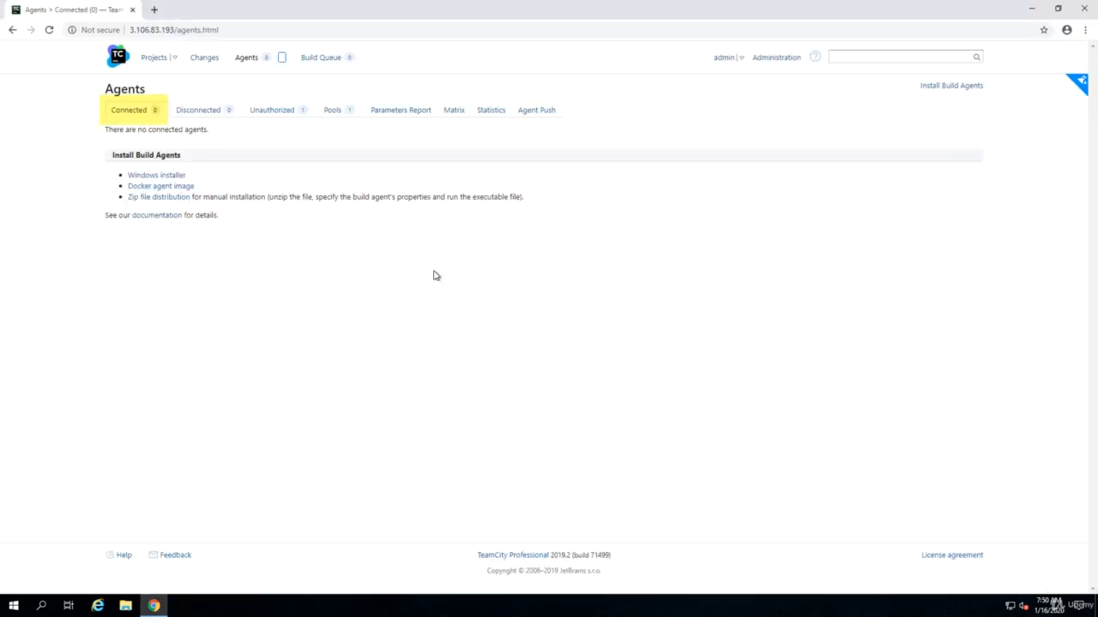
pyautogui.moveTo(130, 117)
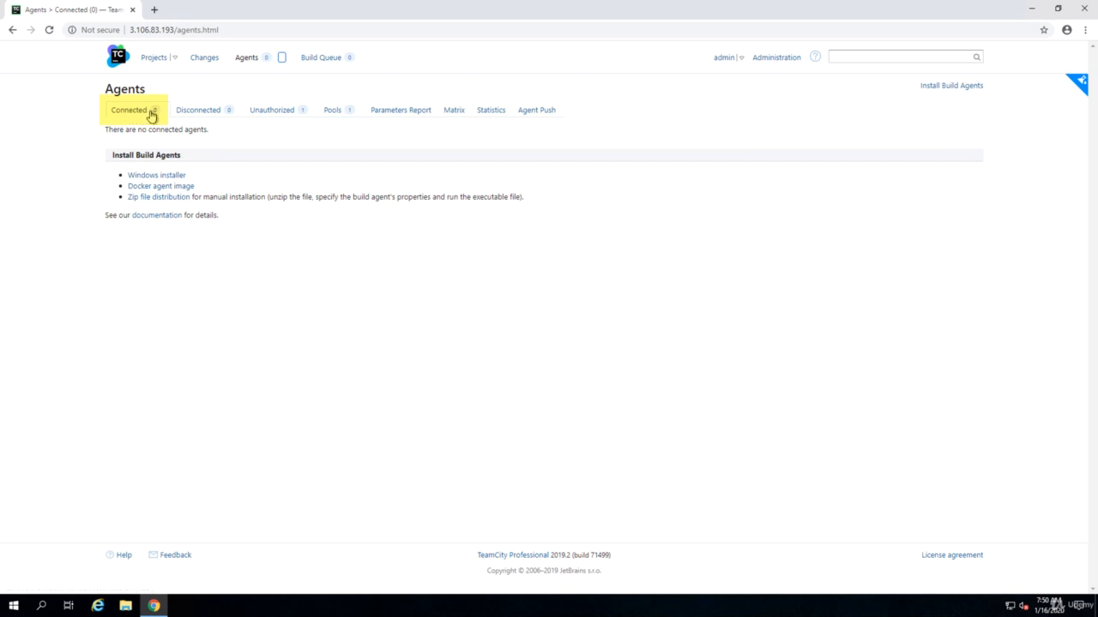
pyautogui.moveTo(264, 136)
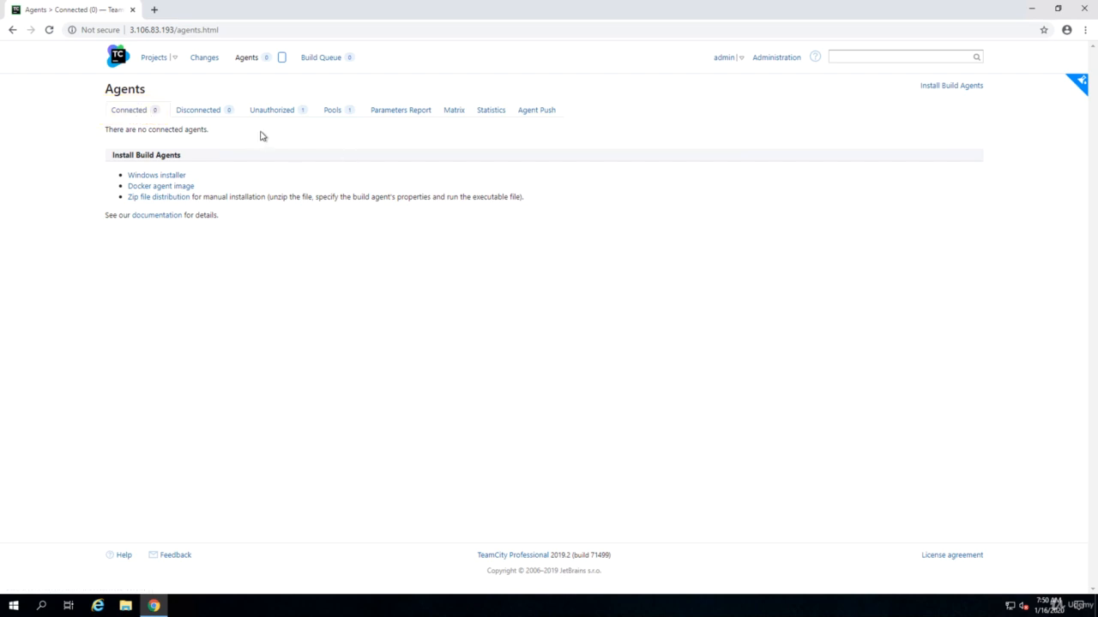
pyautogui.moveTo(476, 283)
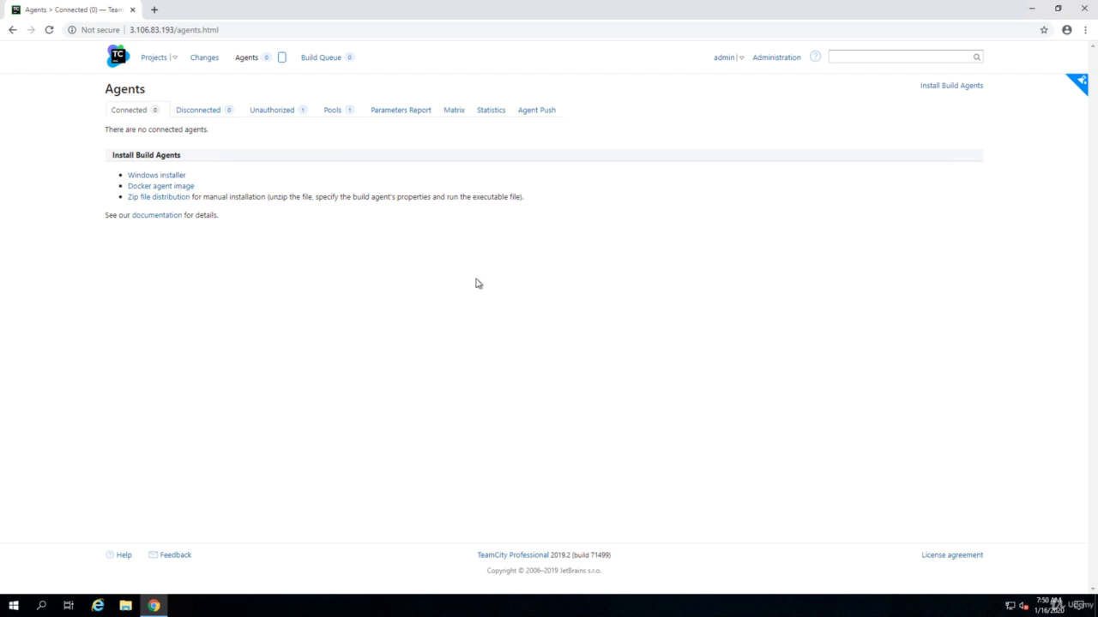
pyautogui.moveTo(278, 130)
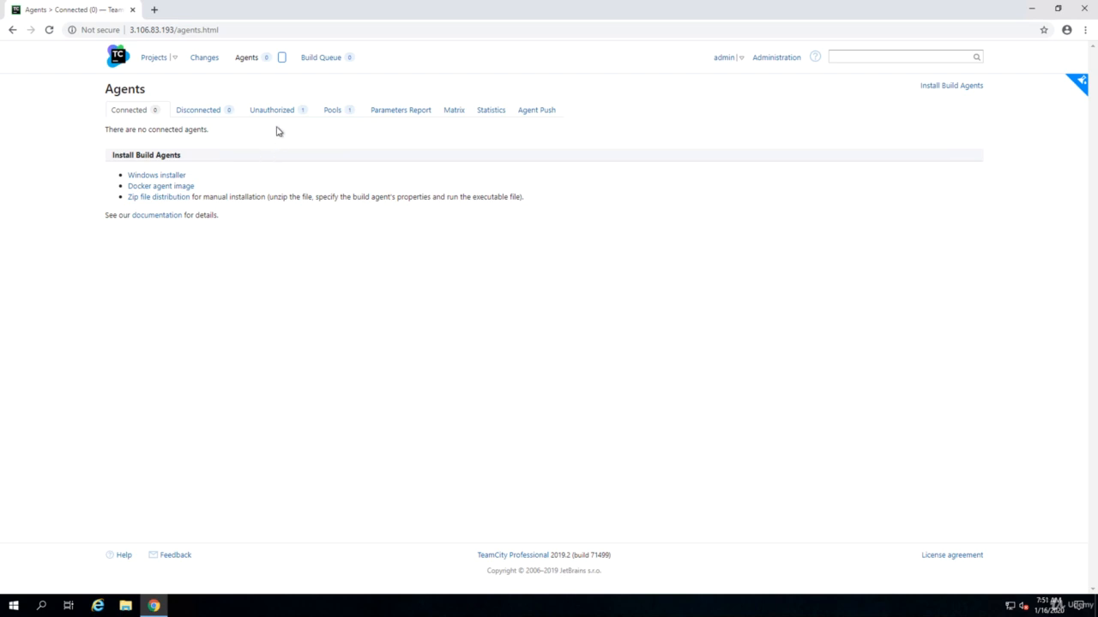
# - Show the Unauthorized tab listing the new agent ip_13.54.169.193
pyautogui.click(271, 110)
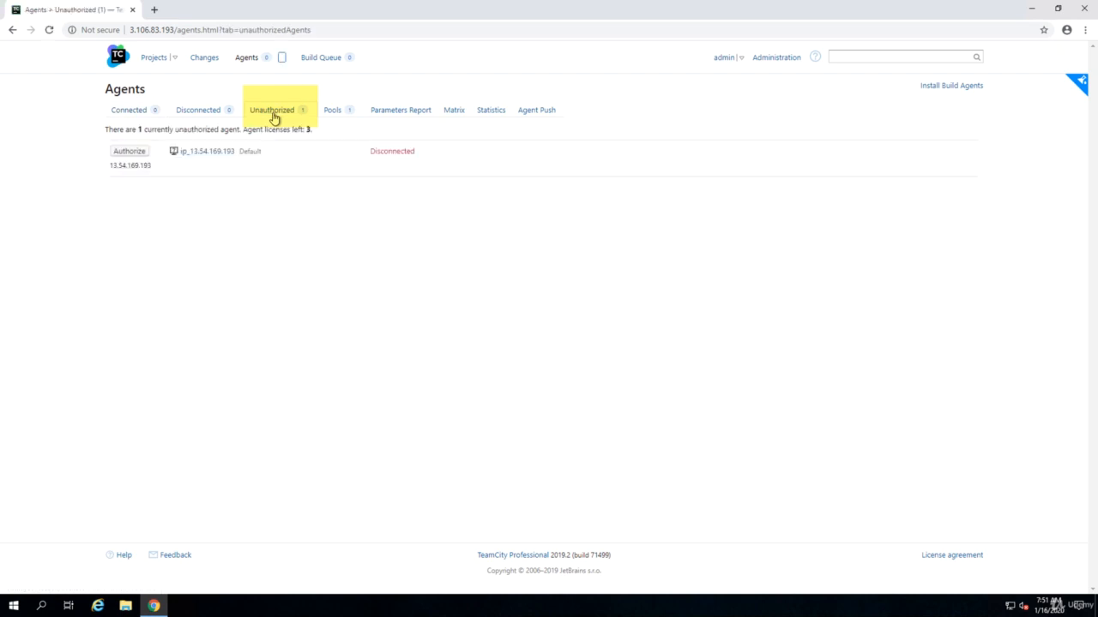
pyautogui.moveTo(251, 150)
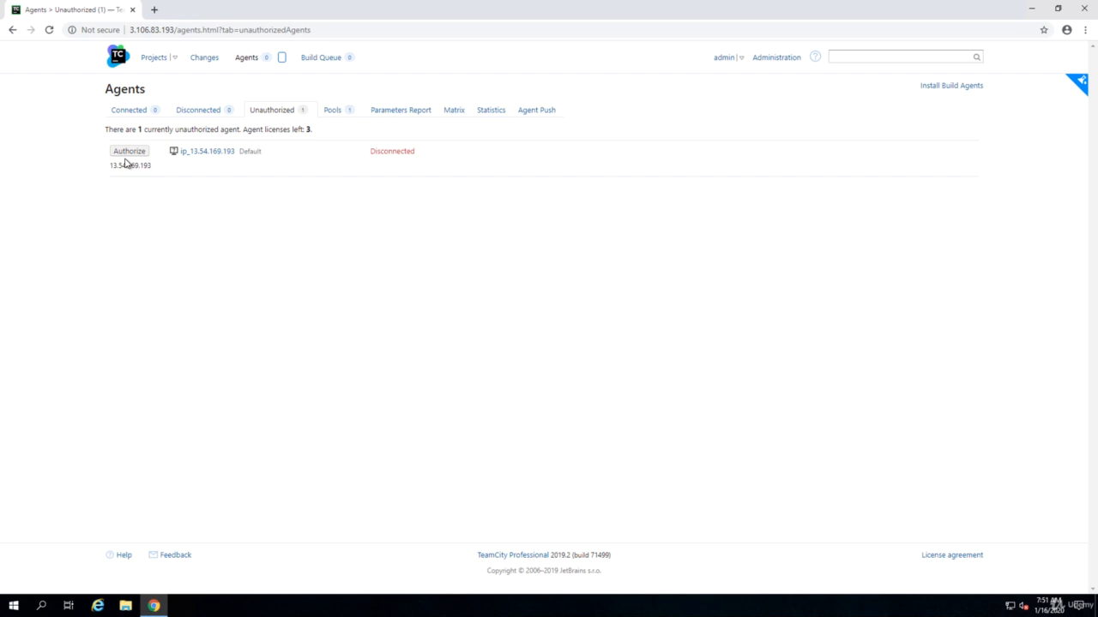
# - Authorize agent ip_13.54.169.193 into the Default pool and check the Disconnected list
pyautogui.click(130, 151)
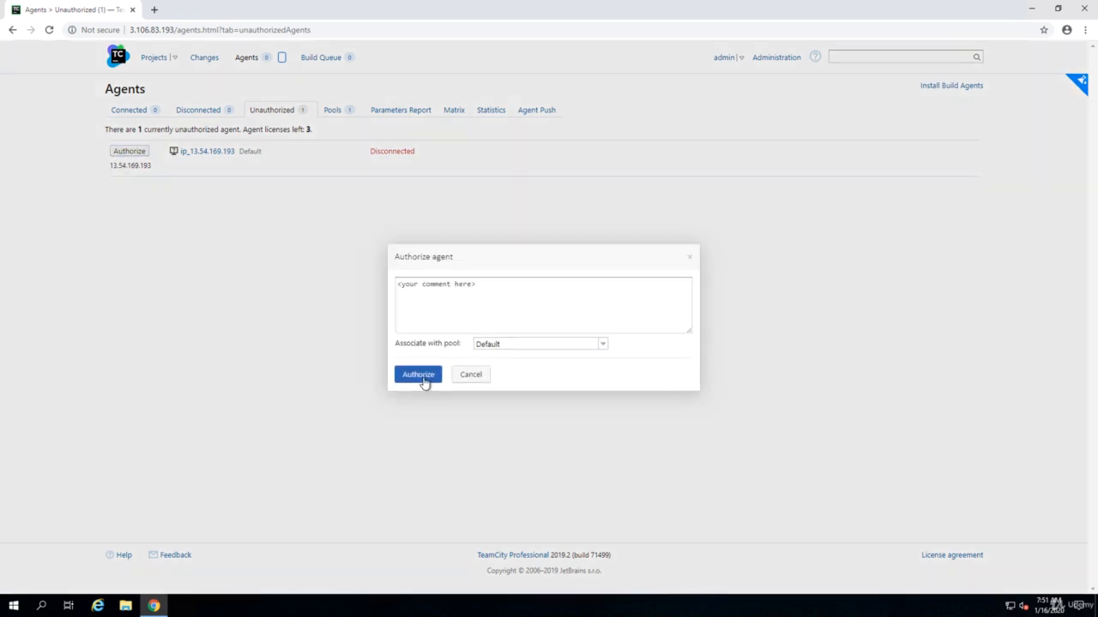
pyautogui.click(418, 374)
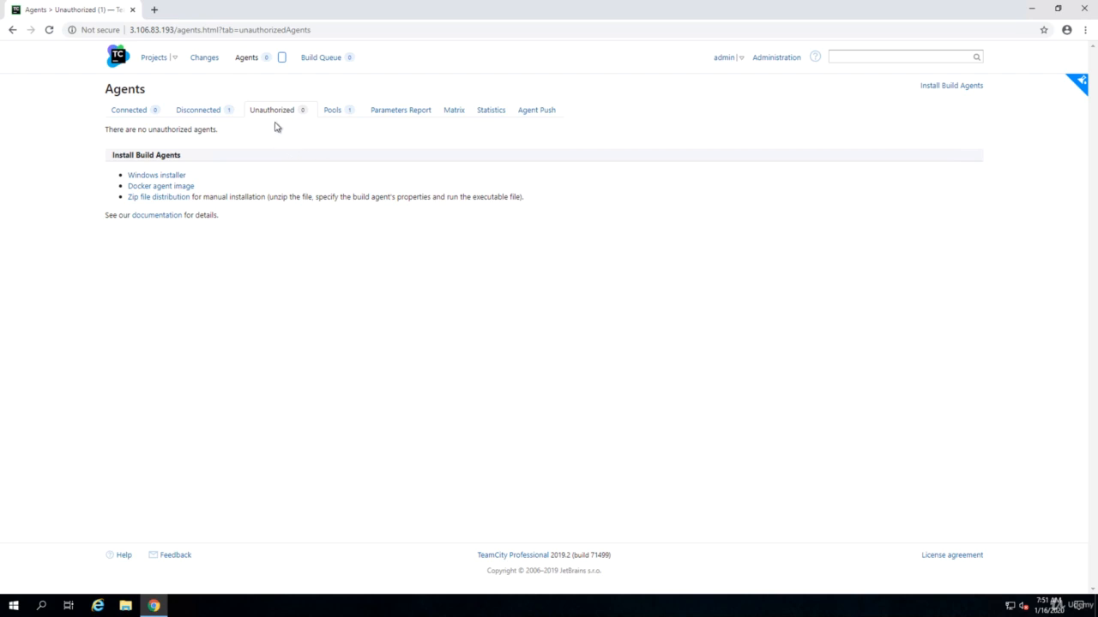
pyautogui.click(197, 110)
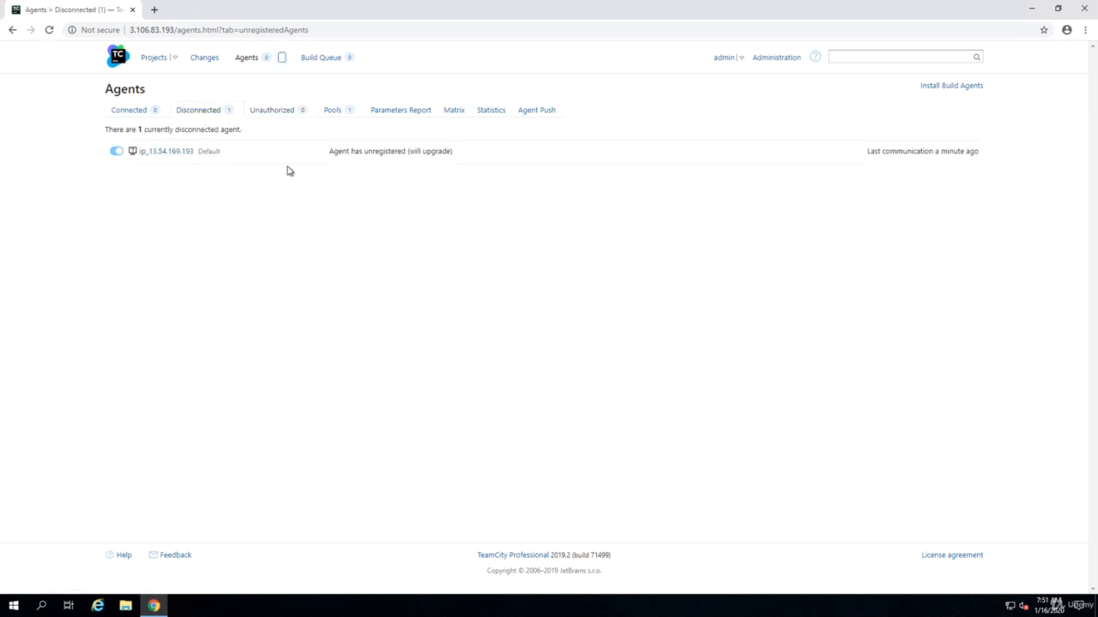
pyautogui.moveTo(330, 157)
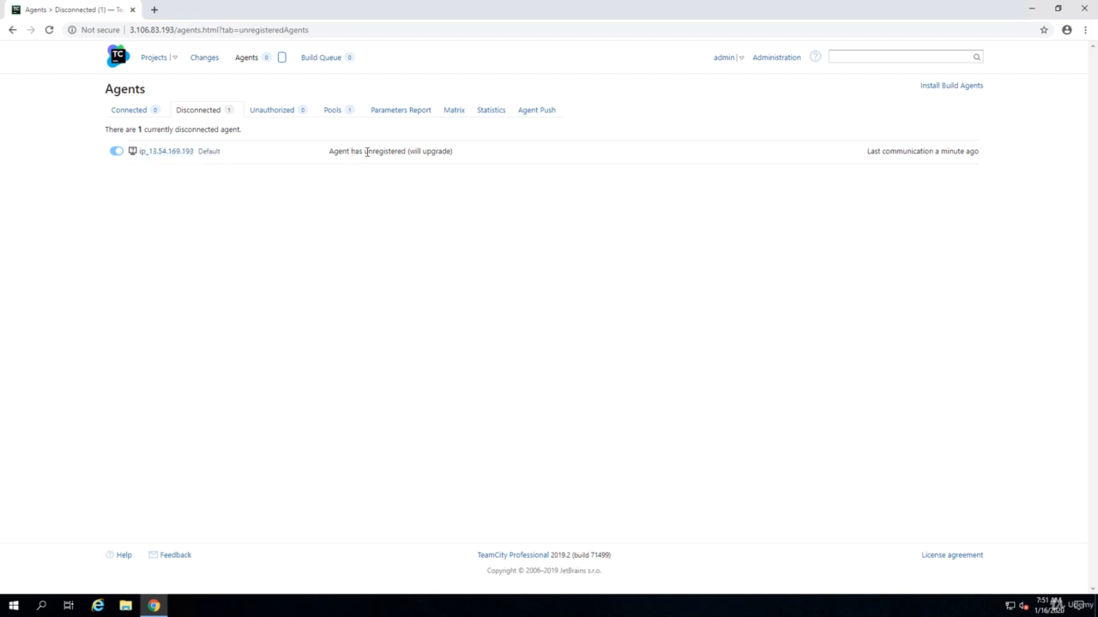
pyautogui.moveTo(353, 154)
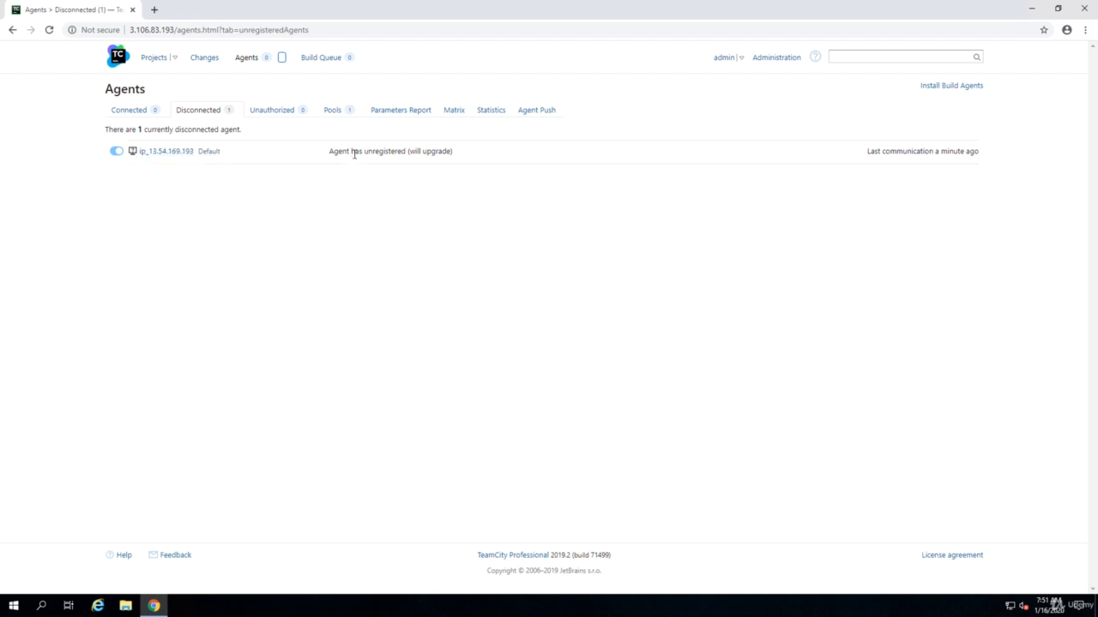
pyautogui.moveTo(139, 419)
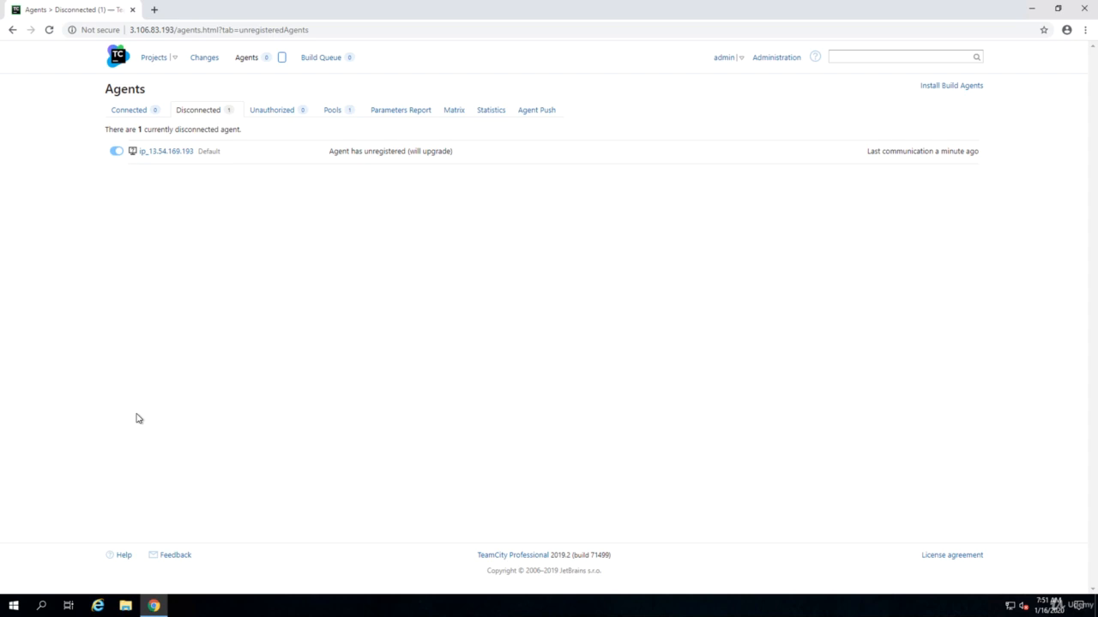
pyautogui.moveTo(392, 162)
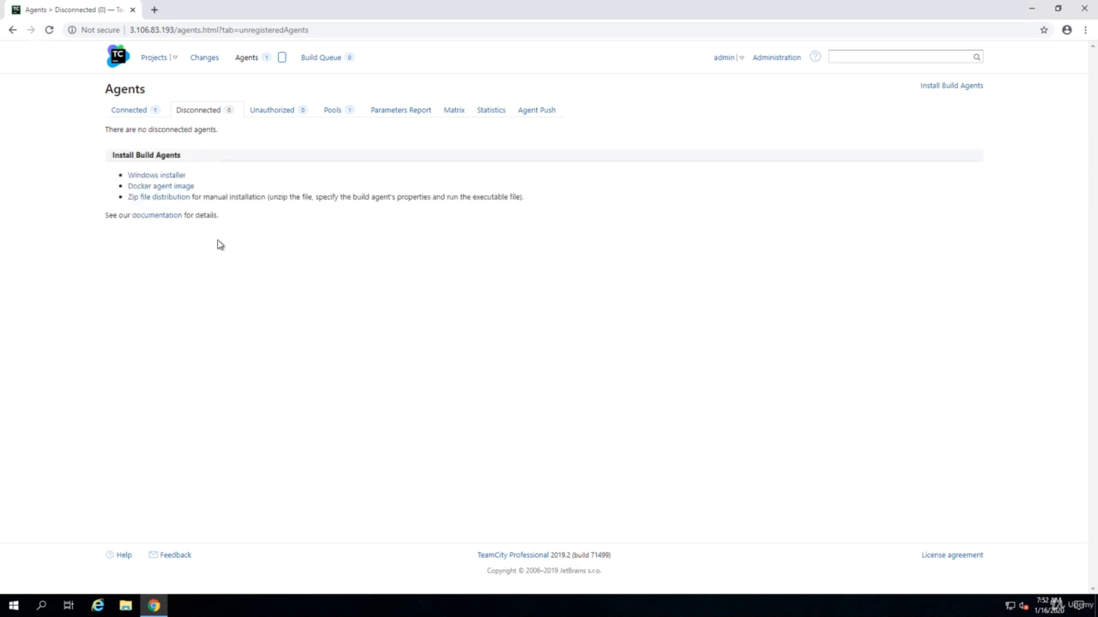
# - Show the Connected tab where the upgraded agent now appears
pyautogui.click(128, 109)
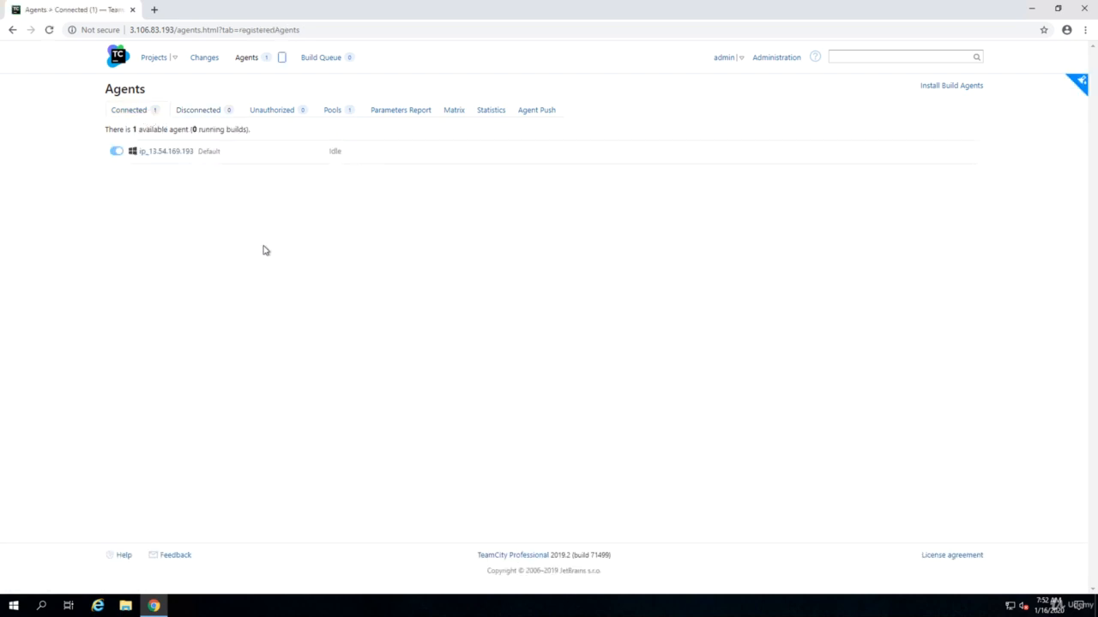
pyautogui.moveTo(321, 308)
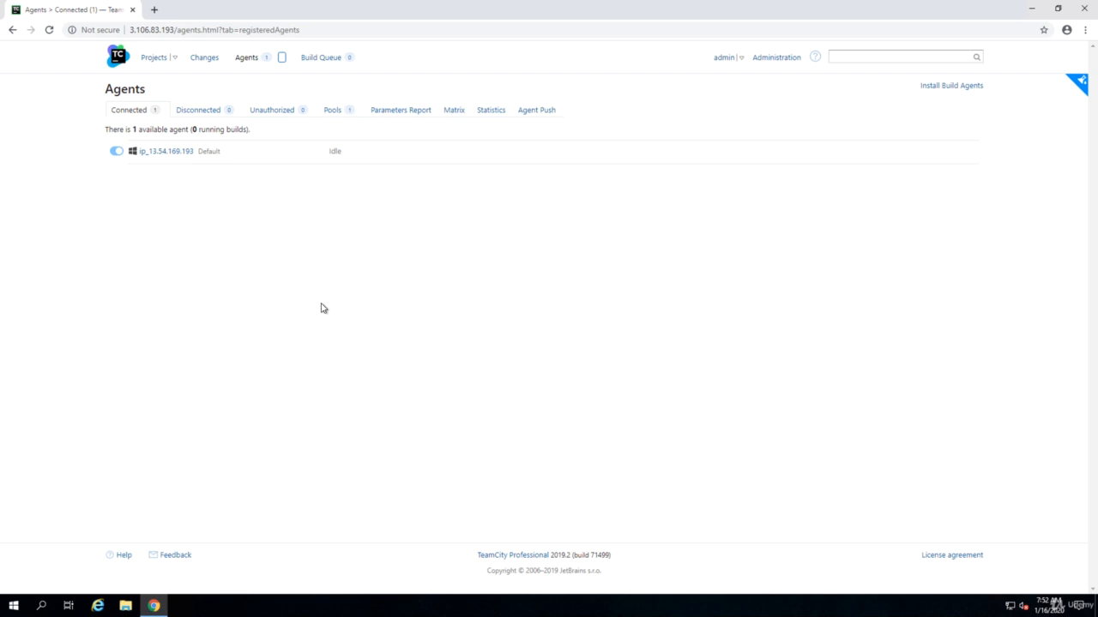
pyautogui.moveTo(250, 194)
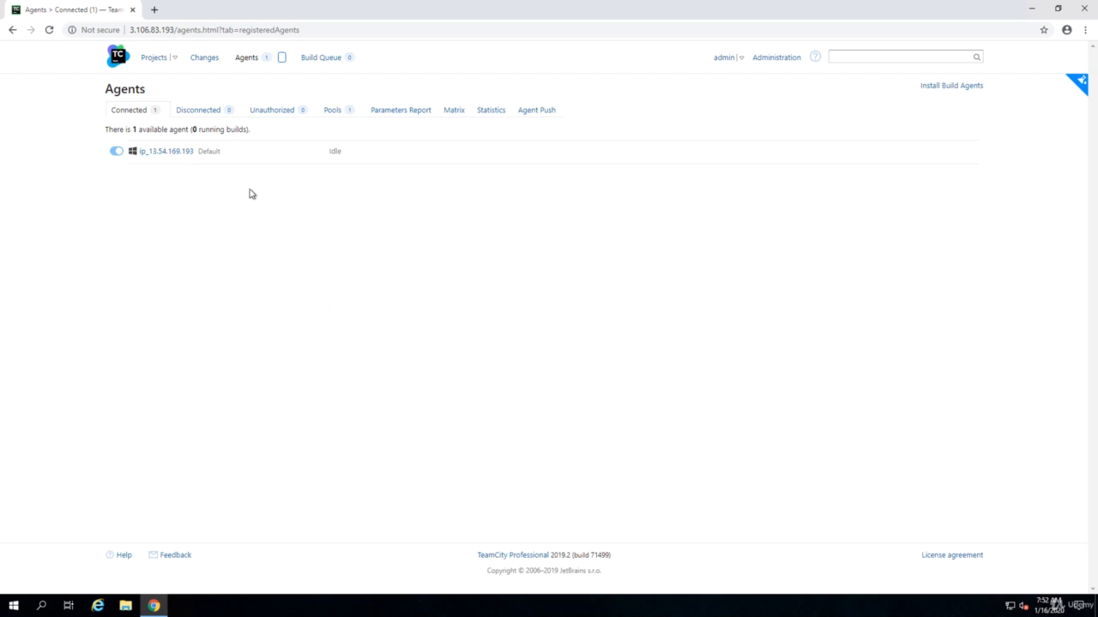
pyautogui.moveTo(247, 199)
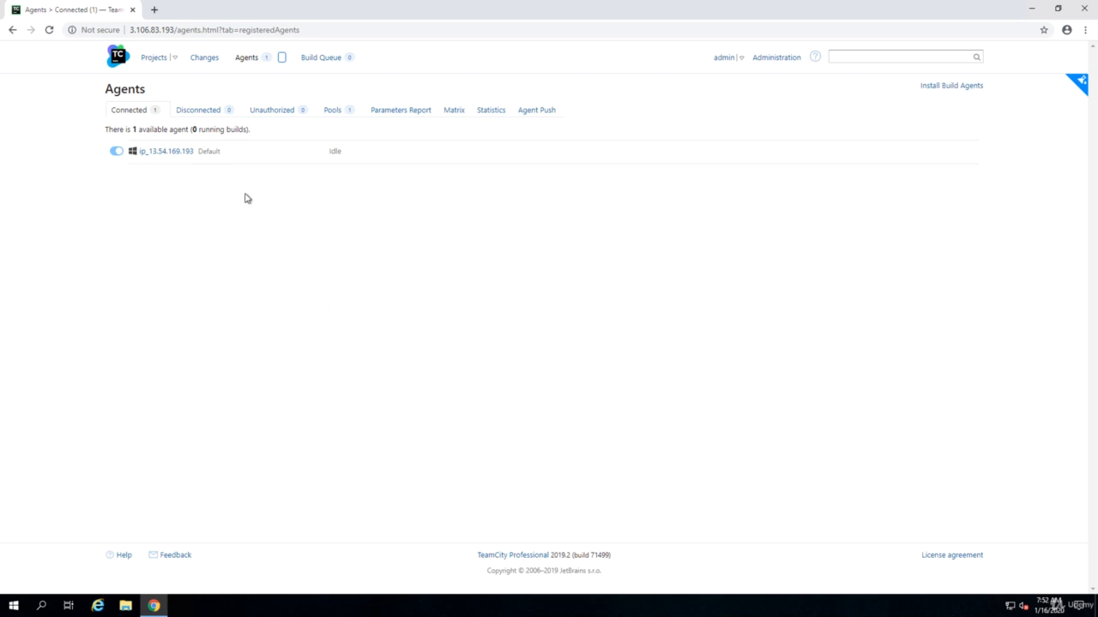
pyautogui.moveTo(165, 151)
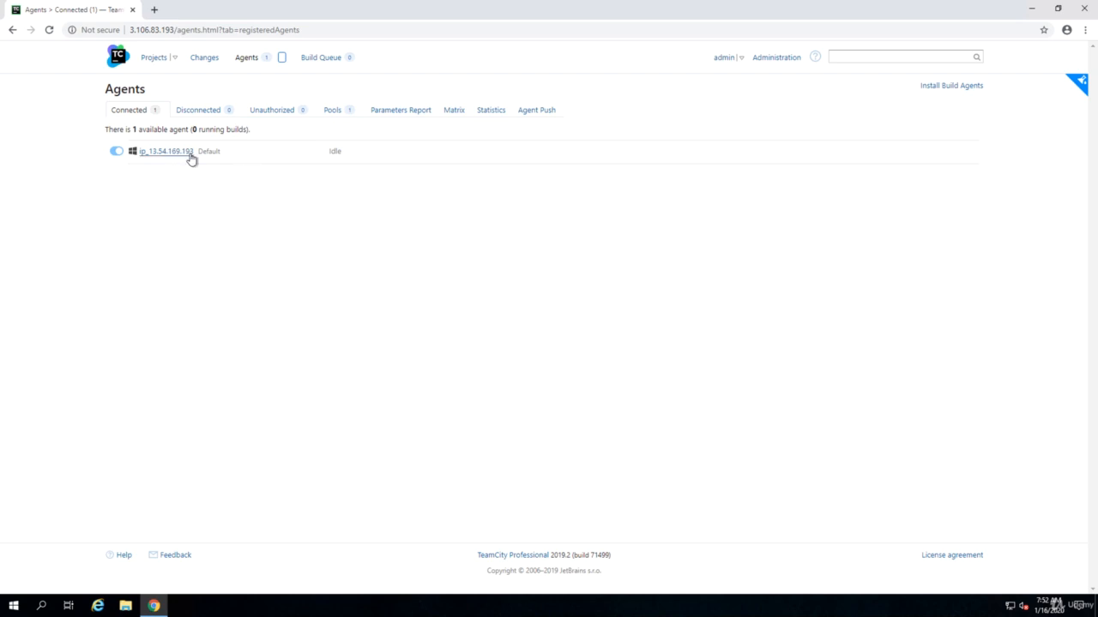
pyautogui.moveTo(428, 168)
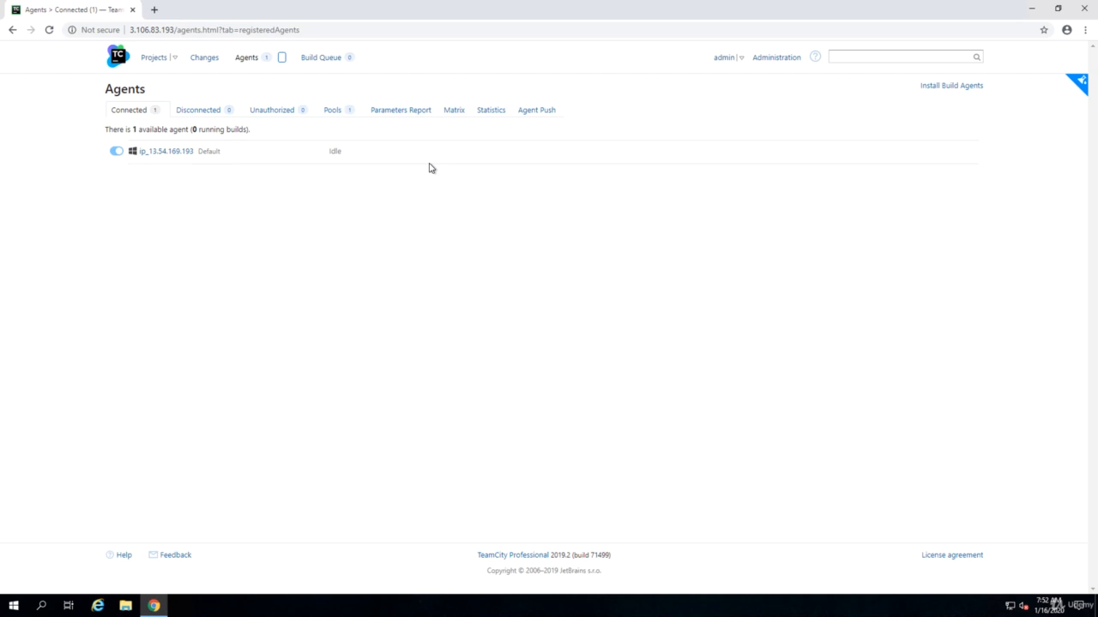
pyautogui.moveTo(336, 233)
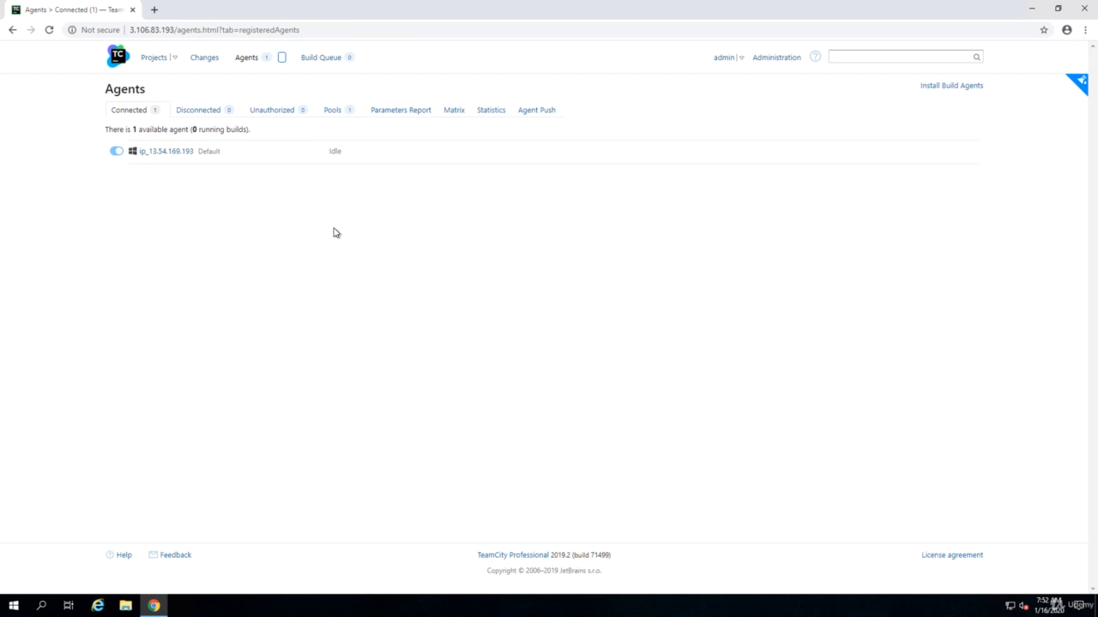
pyautogui.moveTo(155, 10)
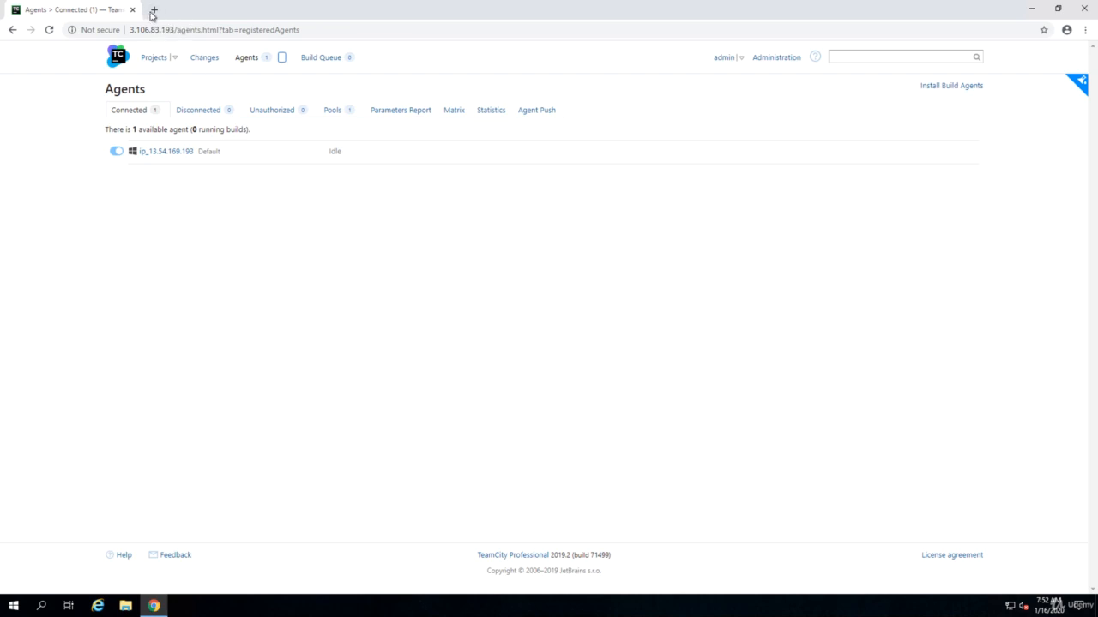
# - Search '.net core' and download the .NET Core 3.1 SDK from dotnet.microsoft.com
pyautogui.click(155, 10)
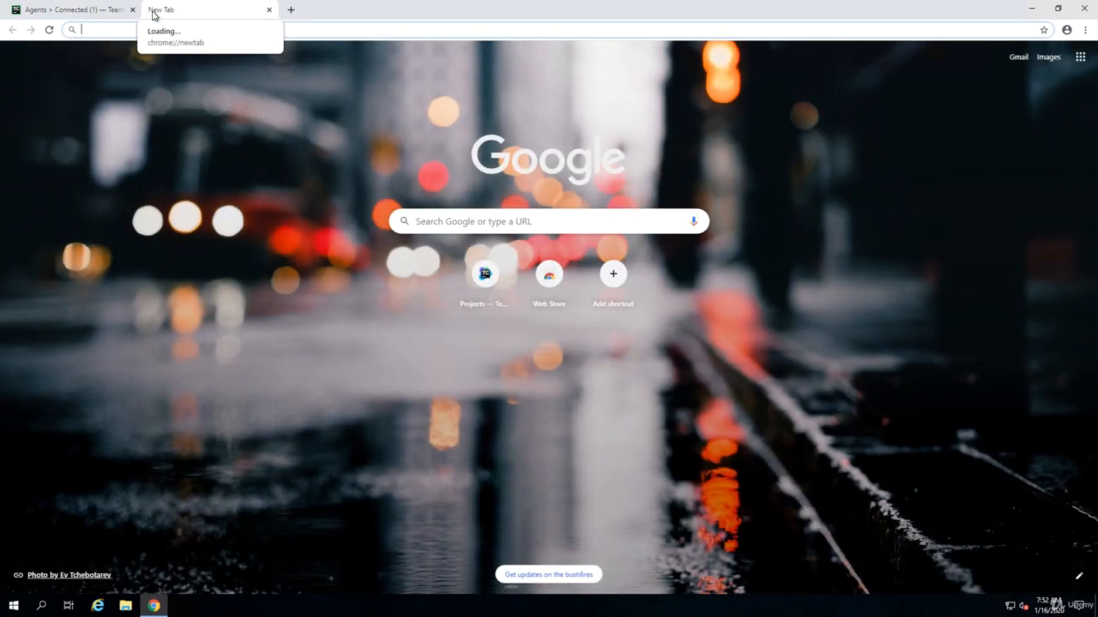
pyautogui.write('.net core')
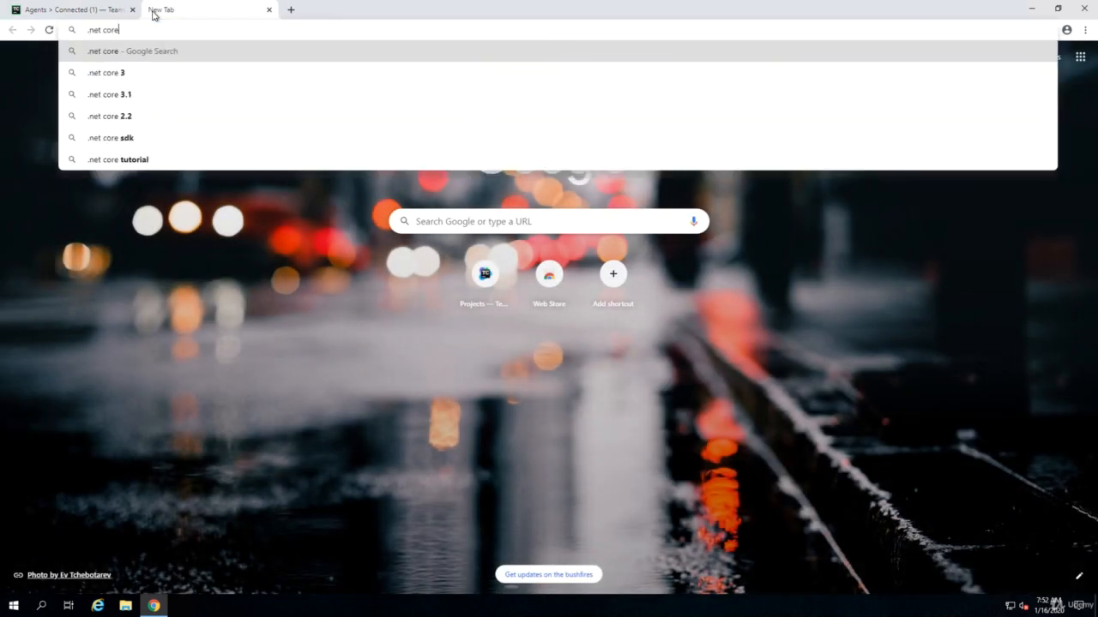
pyautogui.click(110, 137)
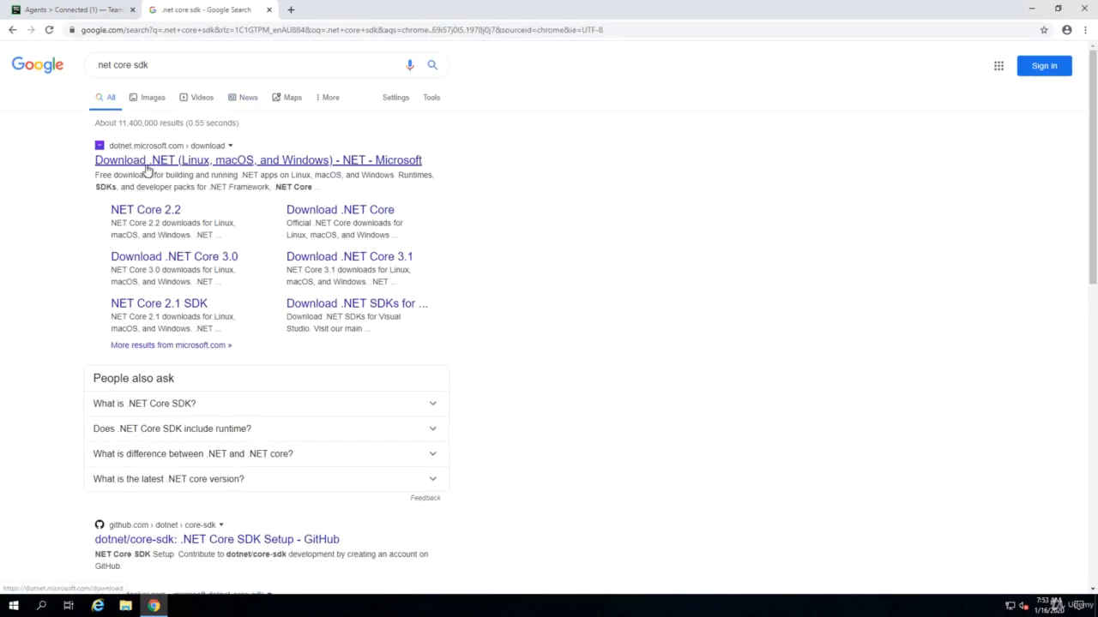
pyautogui.click(257, 161)
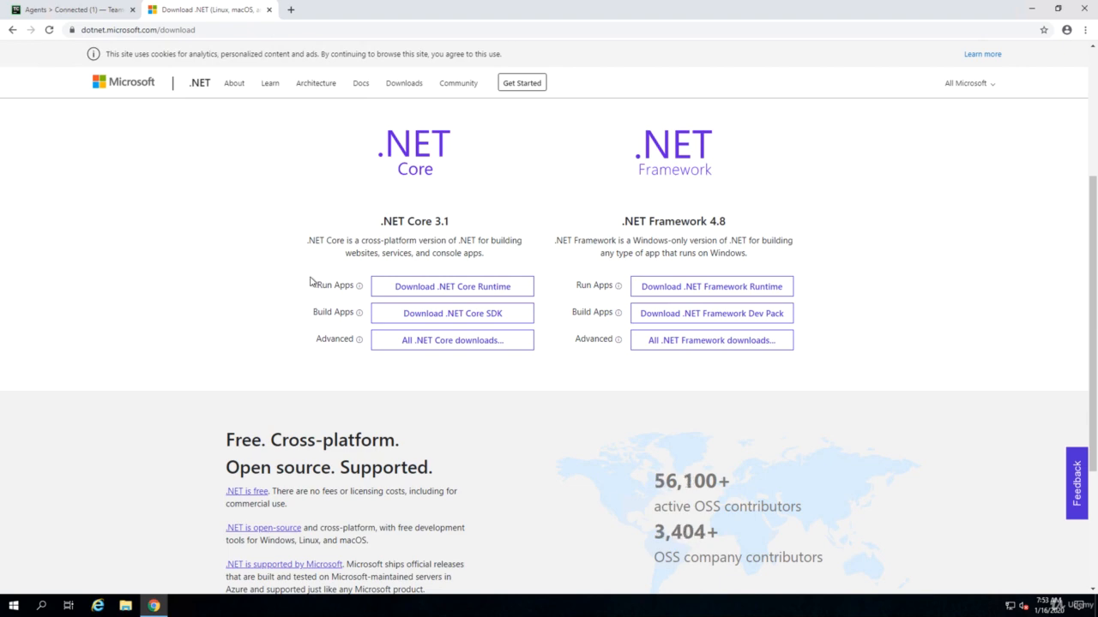
pyautogui.click(453, 312)
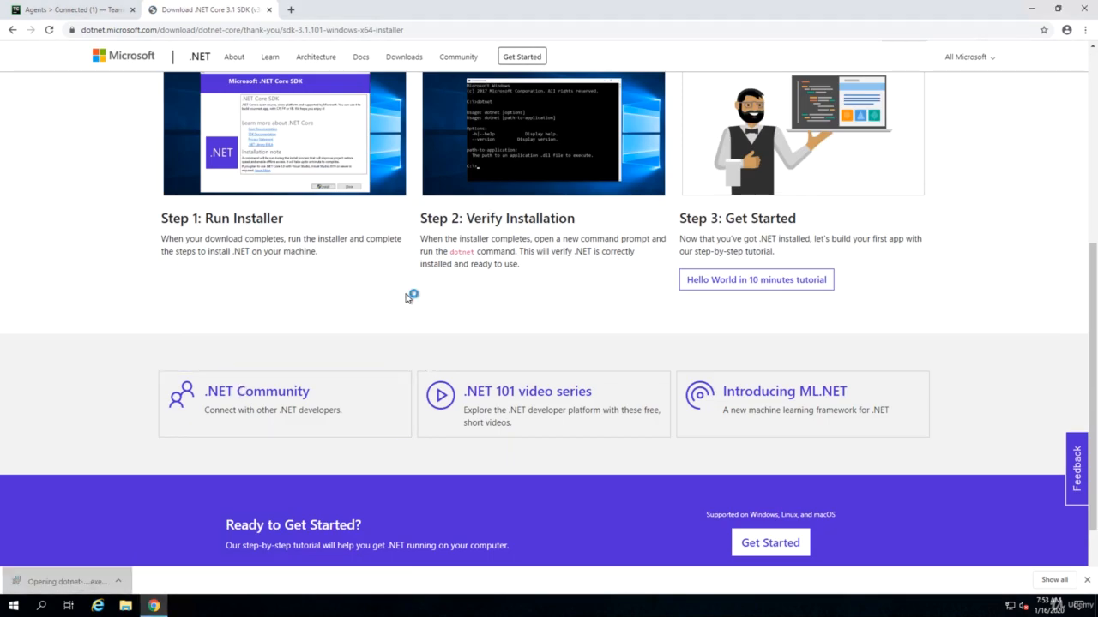
# - Launch the downloaded .NET Core SDK 3.1.101 installer and run its setup
pyautogui.click(67, 581)
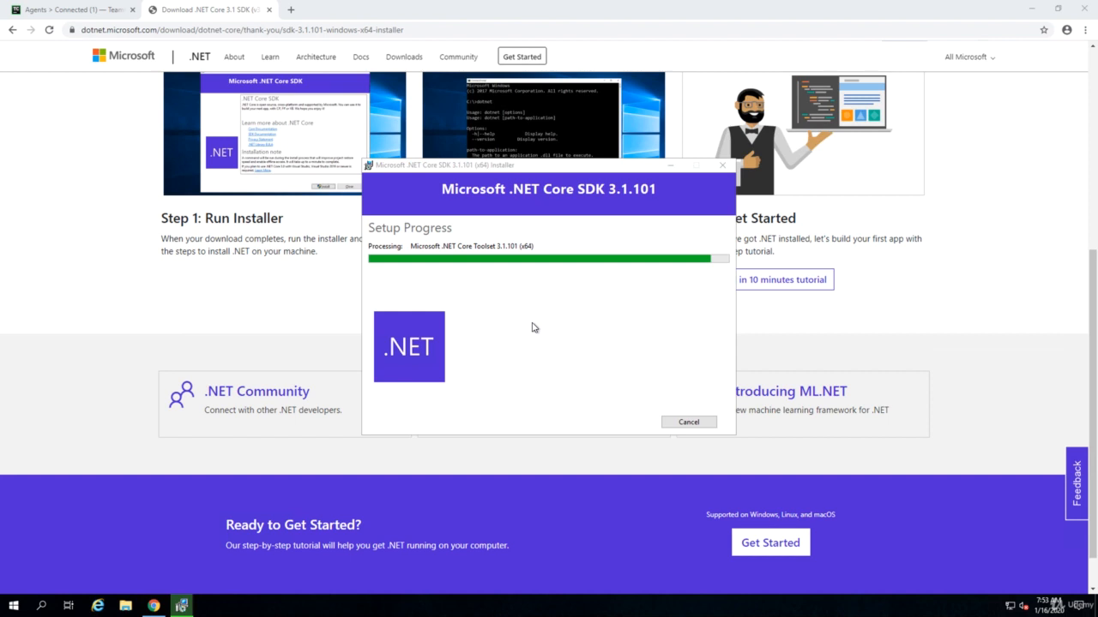
pyautogui.moveTo(506, 275)
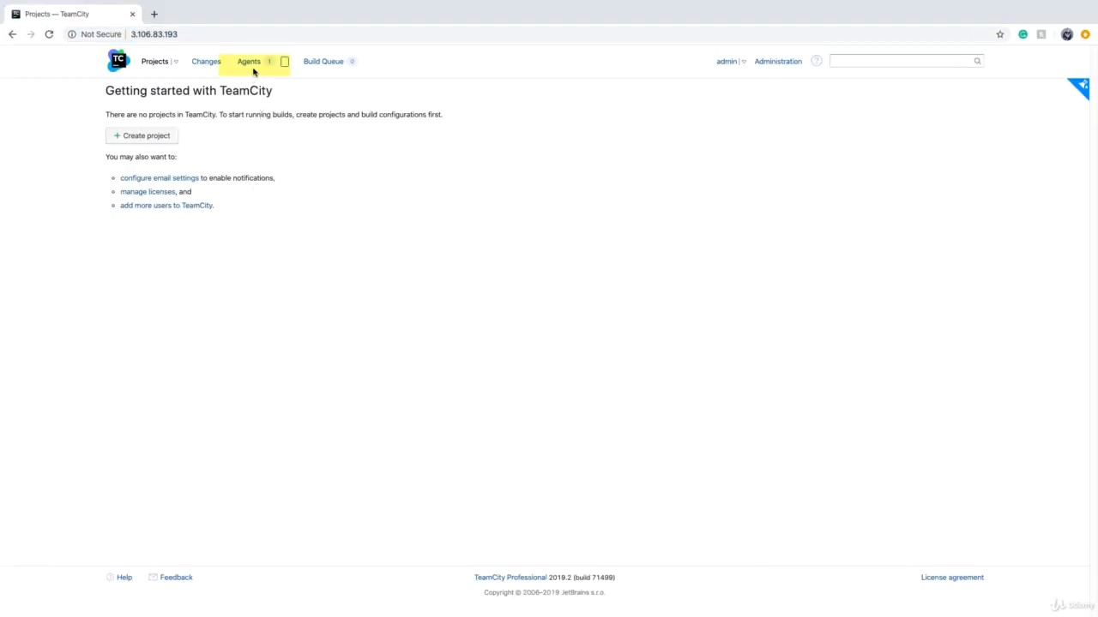
pyautogui.moveTo(525, 258)
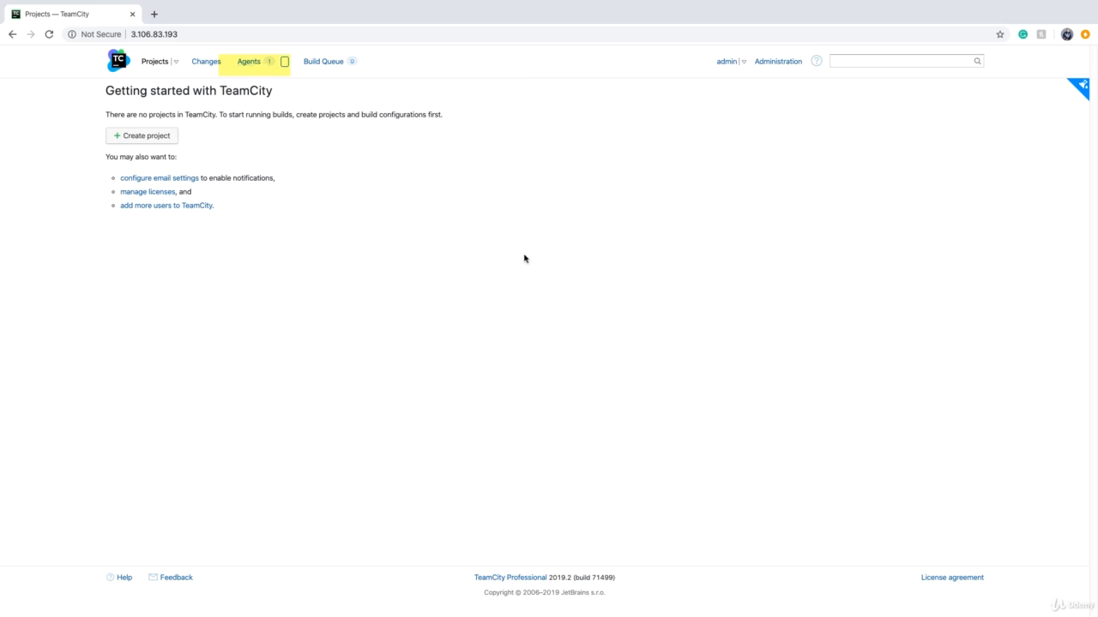